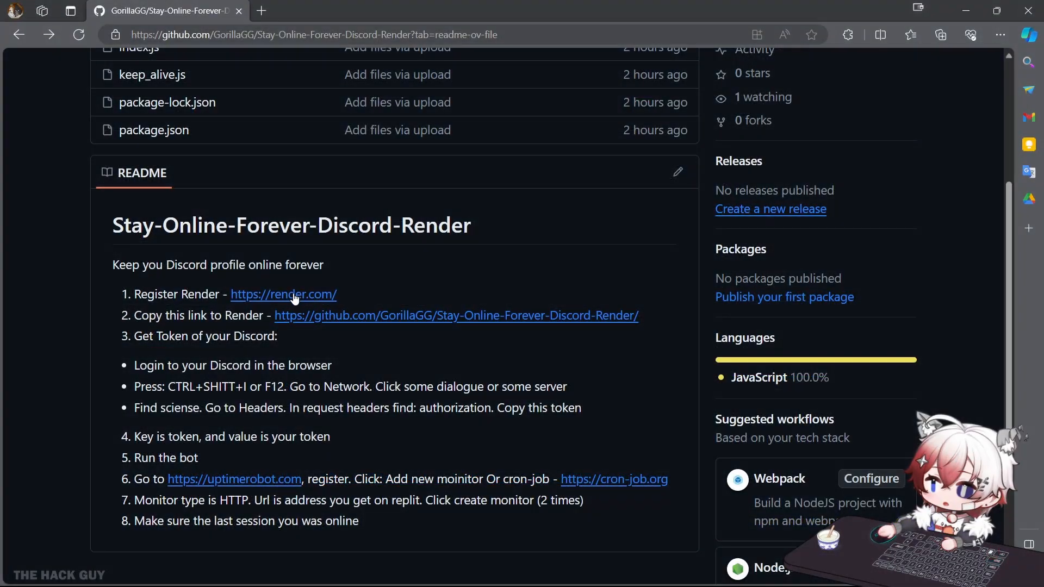
# Step: Follow the render.com link in step 1 of the repository README
pyautogui.click(283, 294)
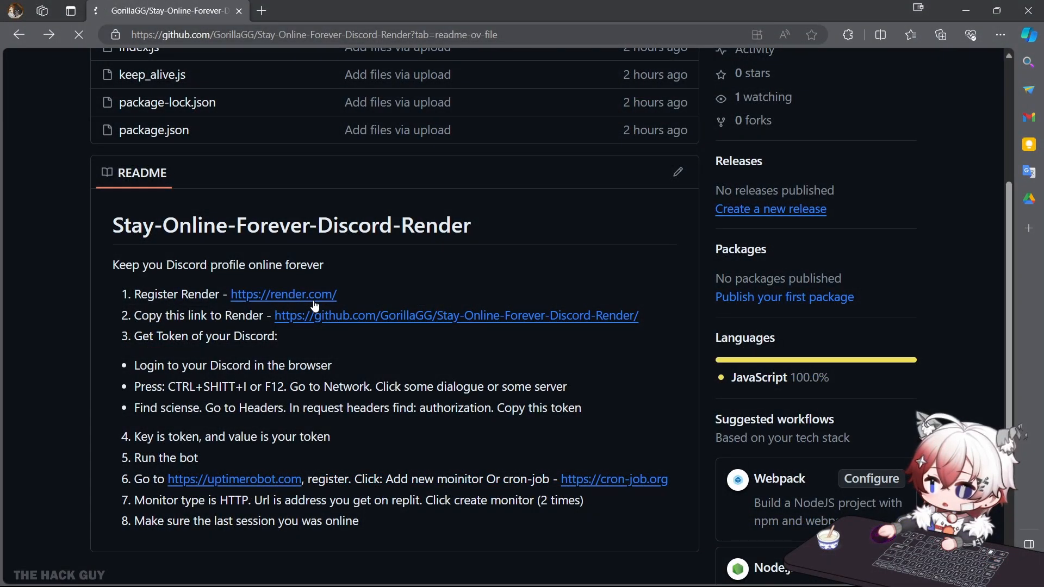
pyautogui.click(282, 293)
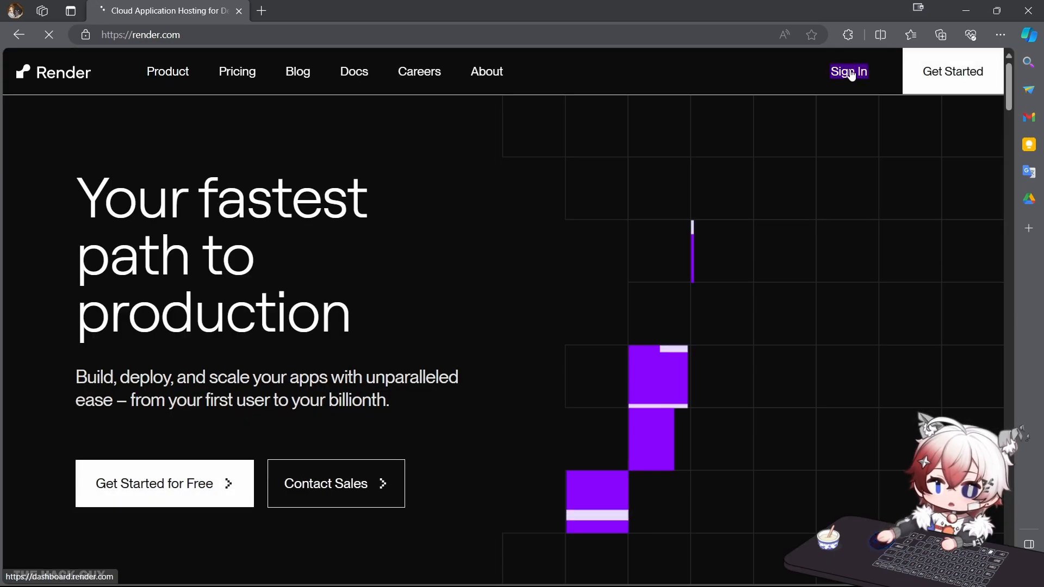
# Step: Sign in and create a new Web Service built and deployed from a Git repository
pyautogui.click(848, 72)
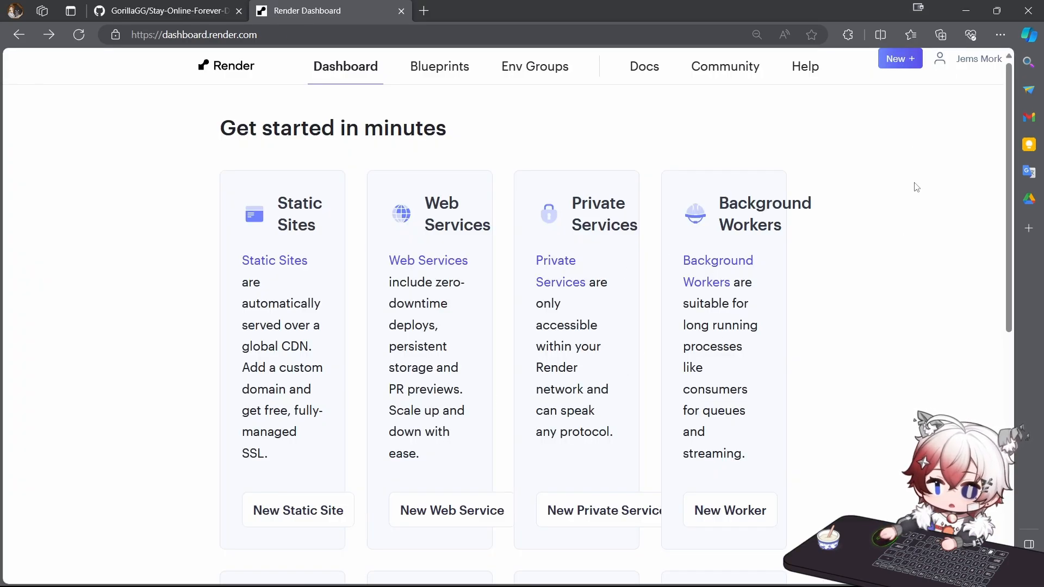
pyautogui.click(900, 58)
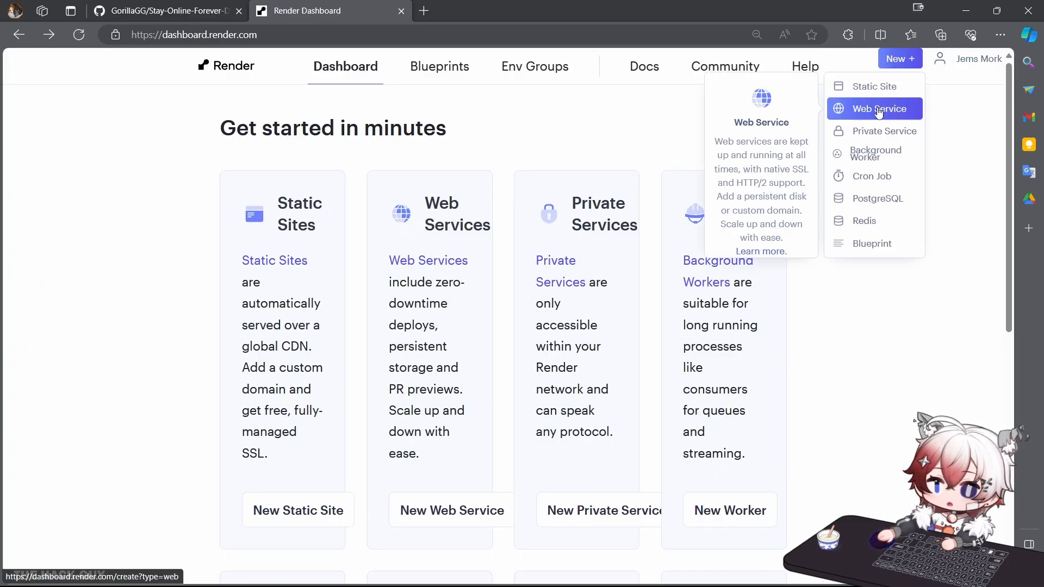
pyautogui.click(875, 109)
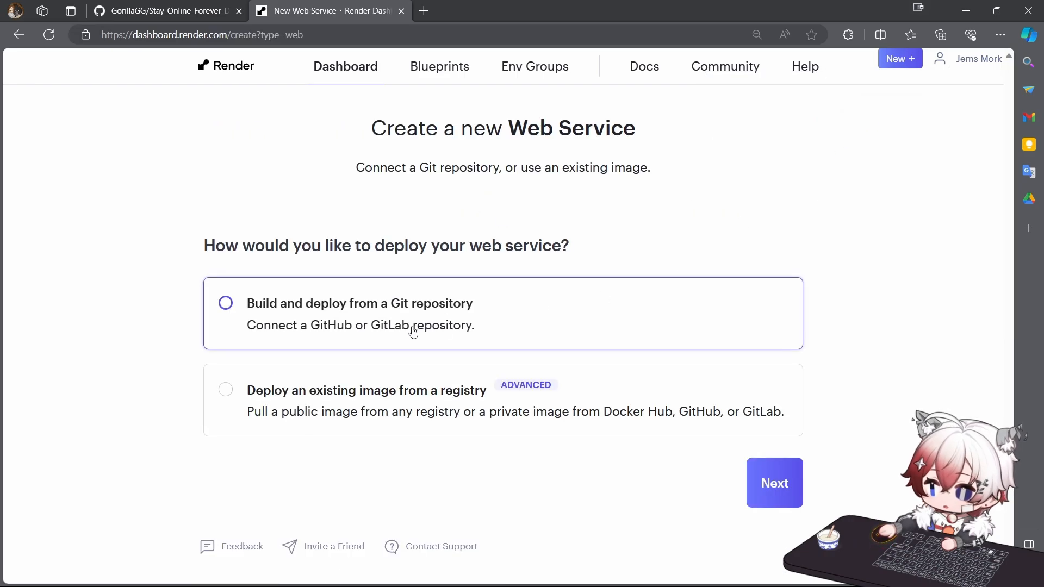
pyautogui.moveTo(615, 337)
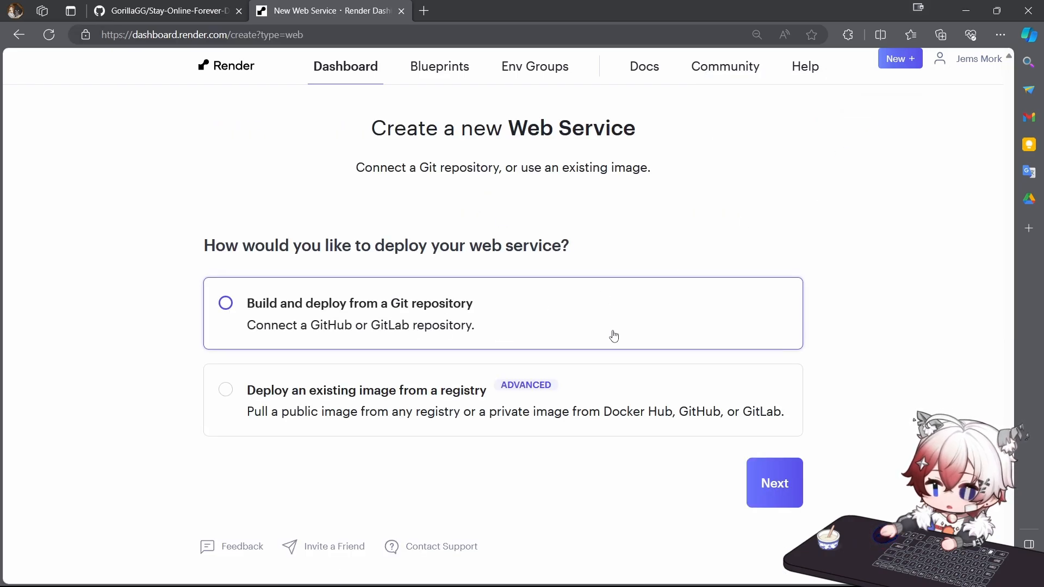
pyautogui.moveTo(778, 492)
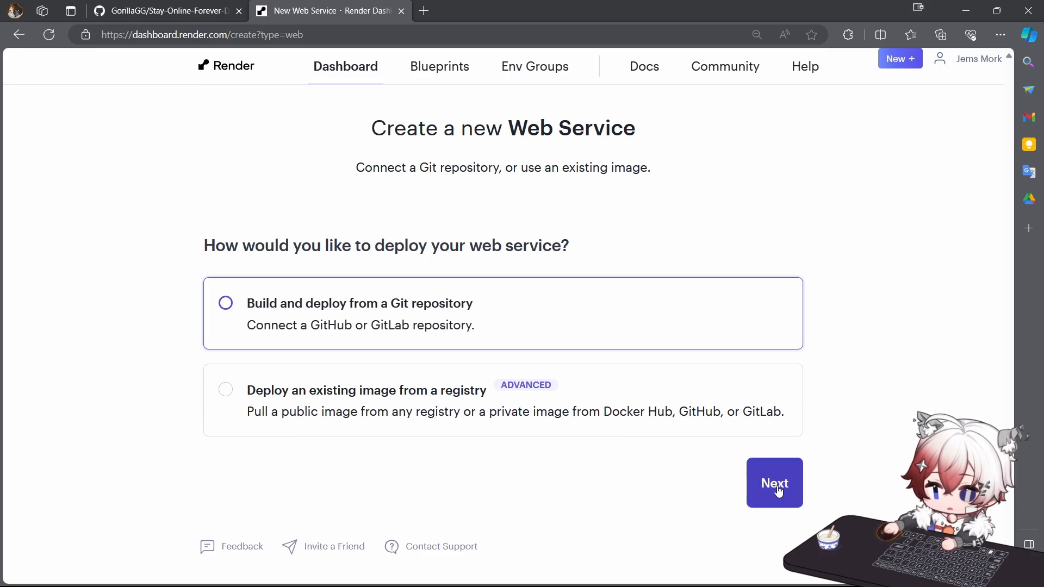
pyautogui.click(774, 483)
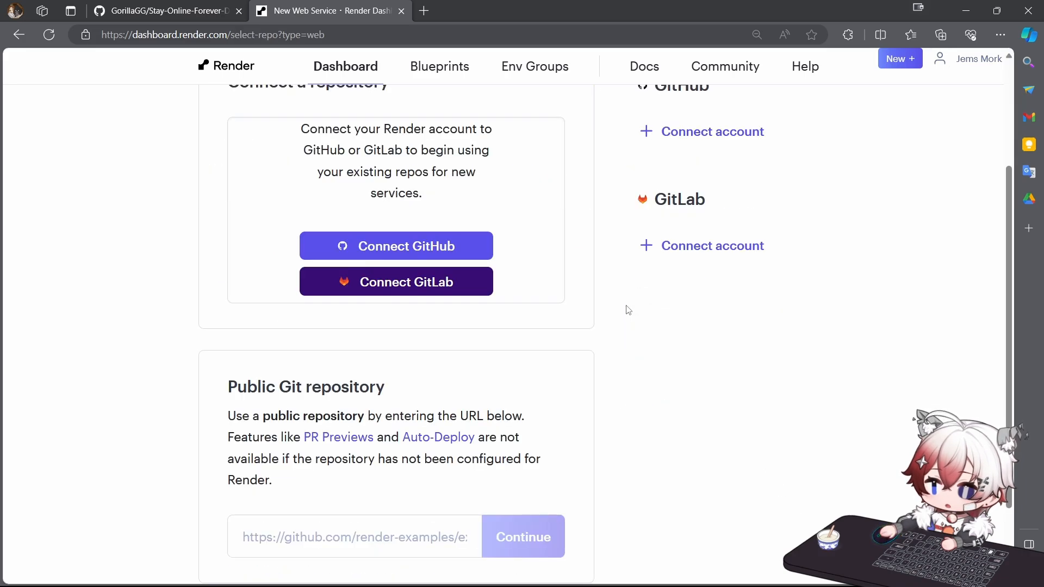
# Step: Return to the GitHub repository page to copy the README's step 2 repository URL
pyautogui.click(168, 11)
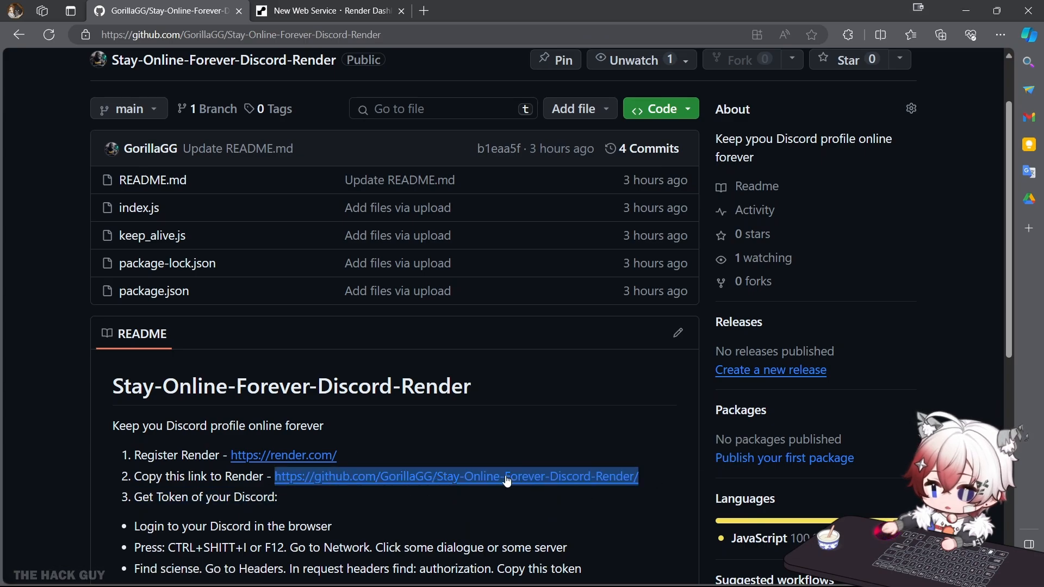
pyautogui.moveTo(320, 85)
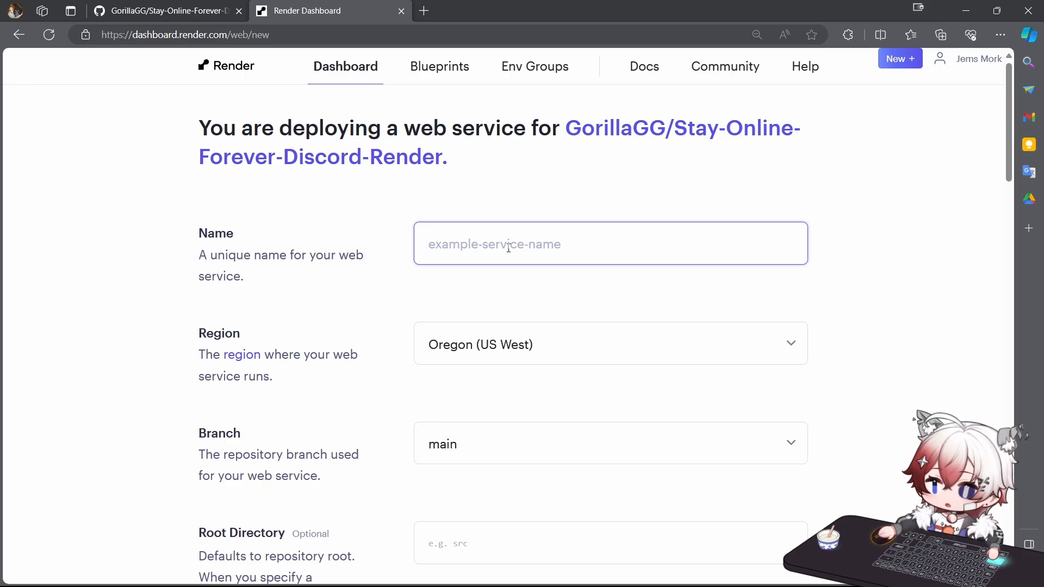
# Step: Name the service DiscordOnline with Node runtime, build 'npm install' and start 'node index.js'
pyautogui.write('Discord')
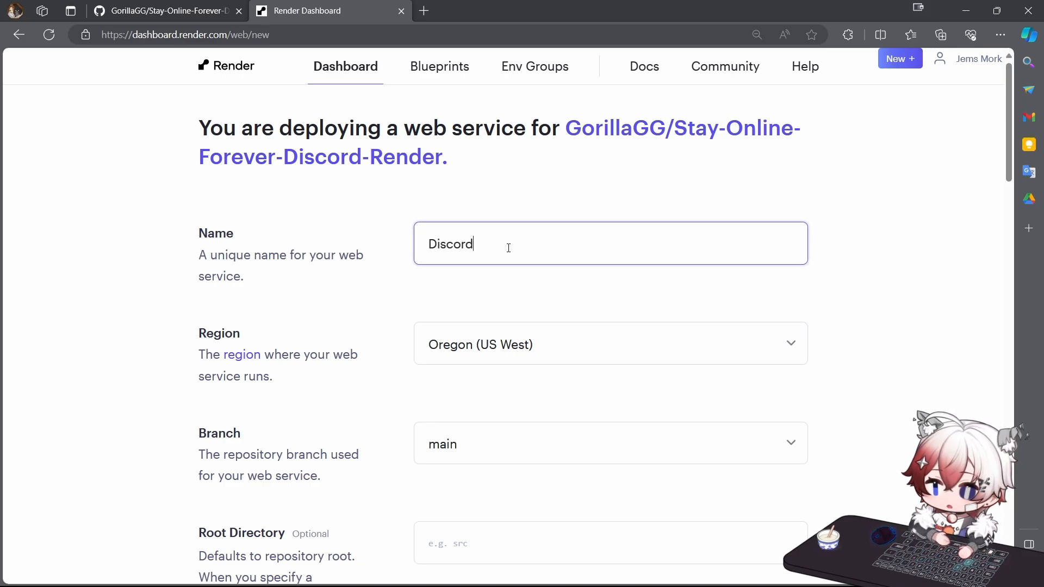
pyautogui.write('Online')
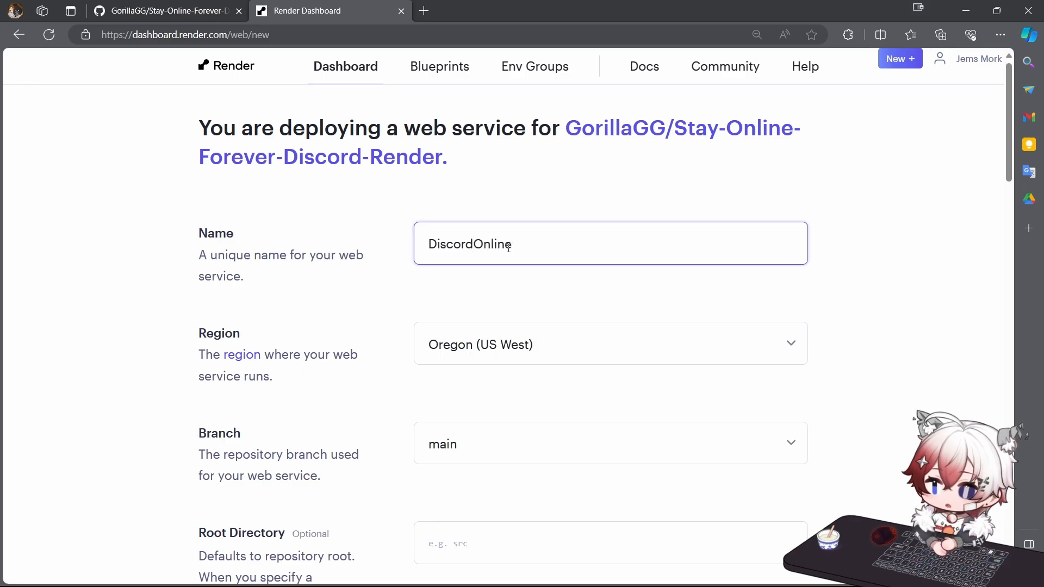
pyautogui.scroll(-3)
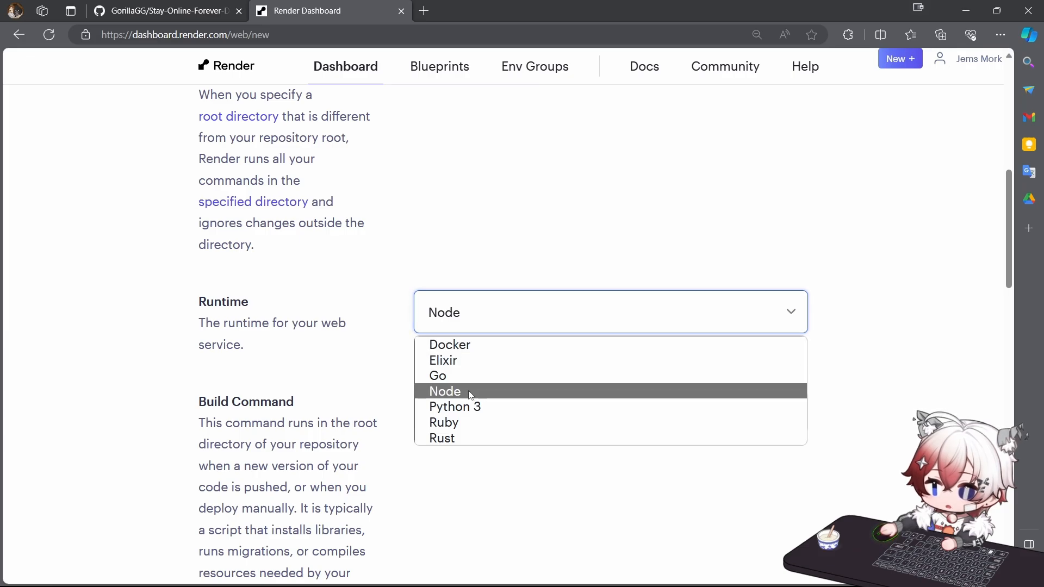
pyautogui.click(444, 392)
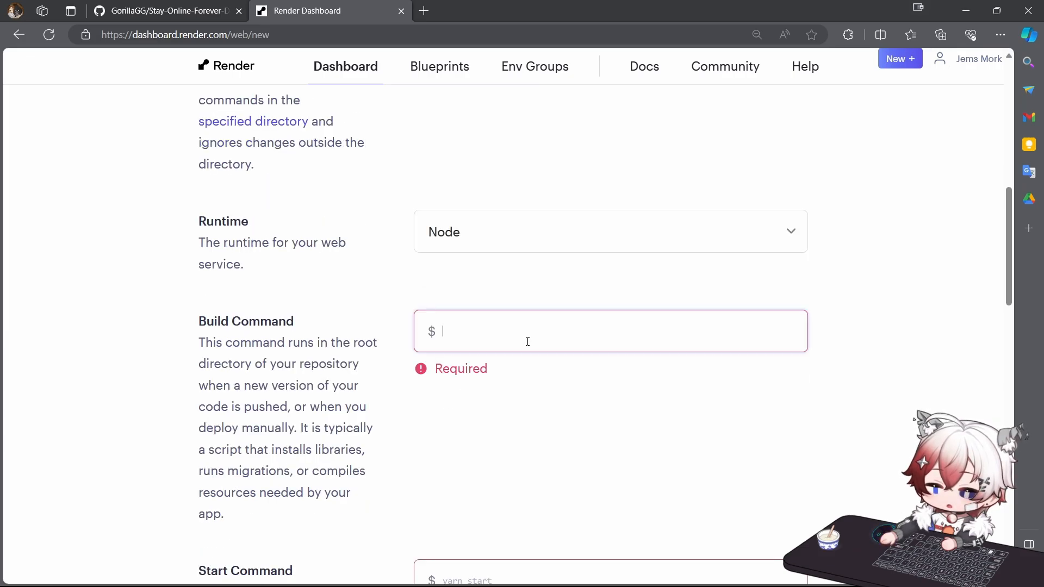
pyautogui.write('n')
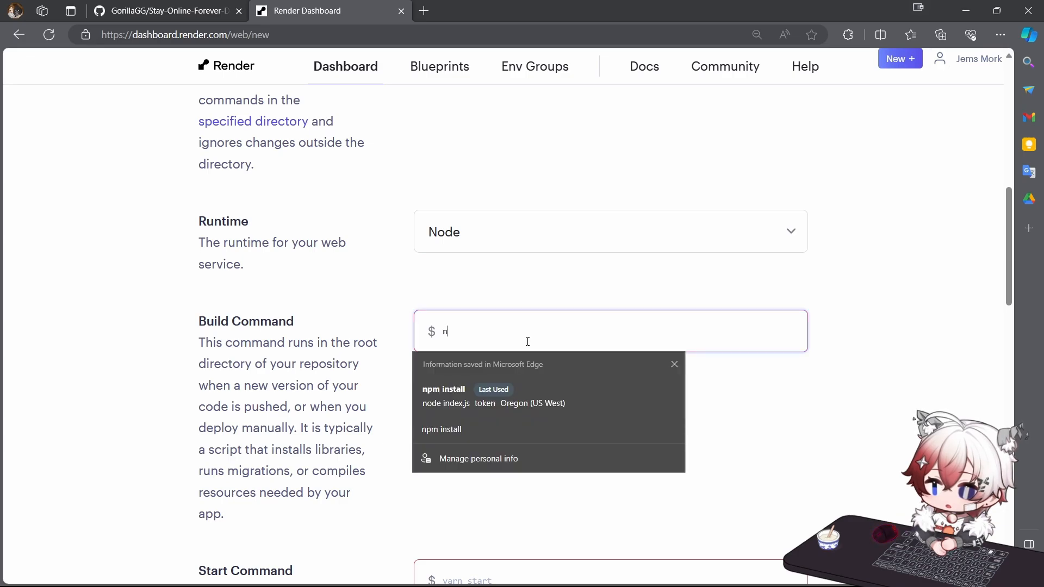
pyautogui.write('npm install')
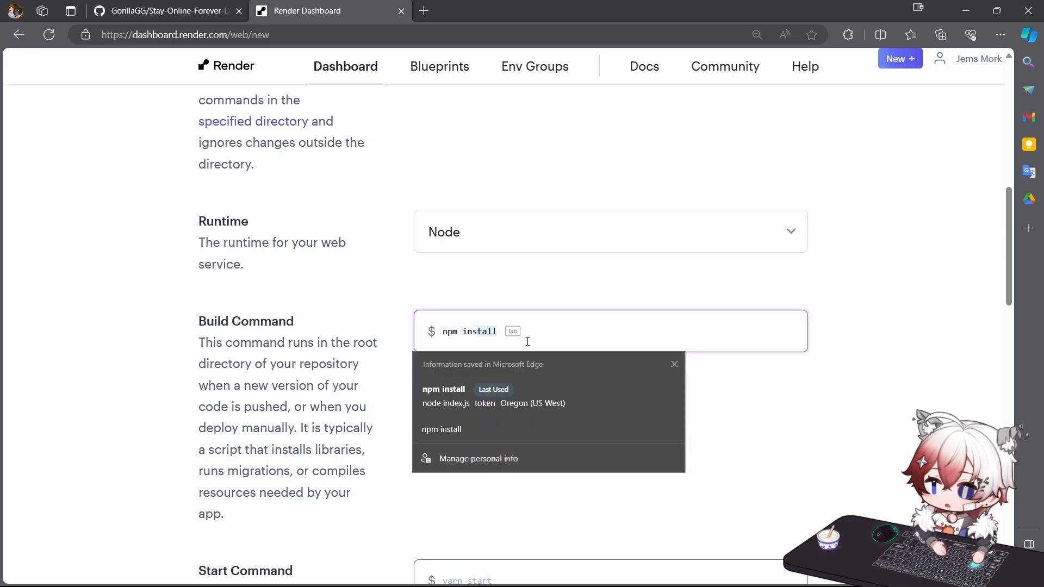
pyautogui.click(535, 404)
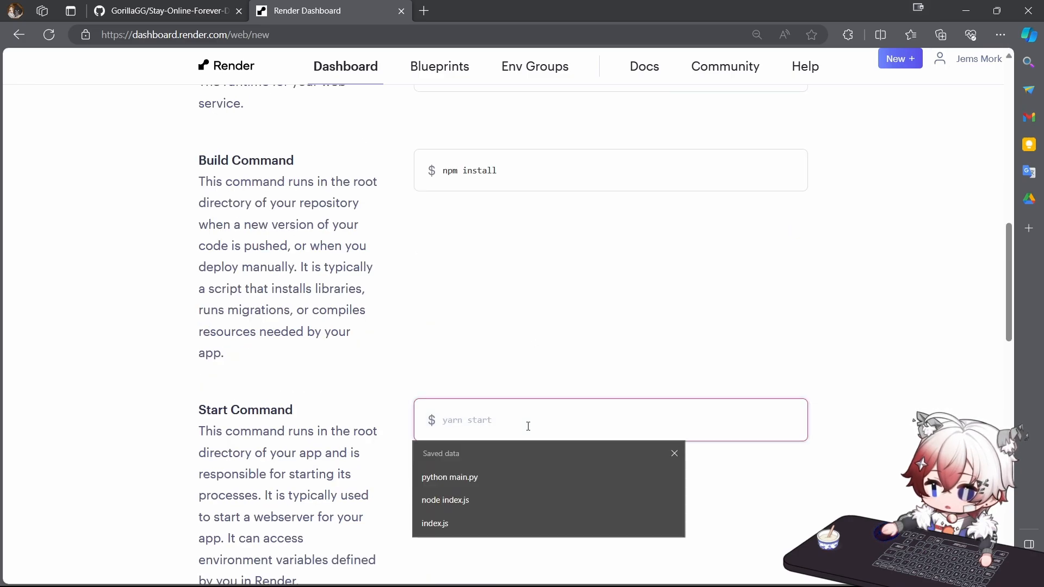
pyautogui.click(445, 499)
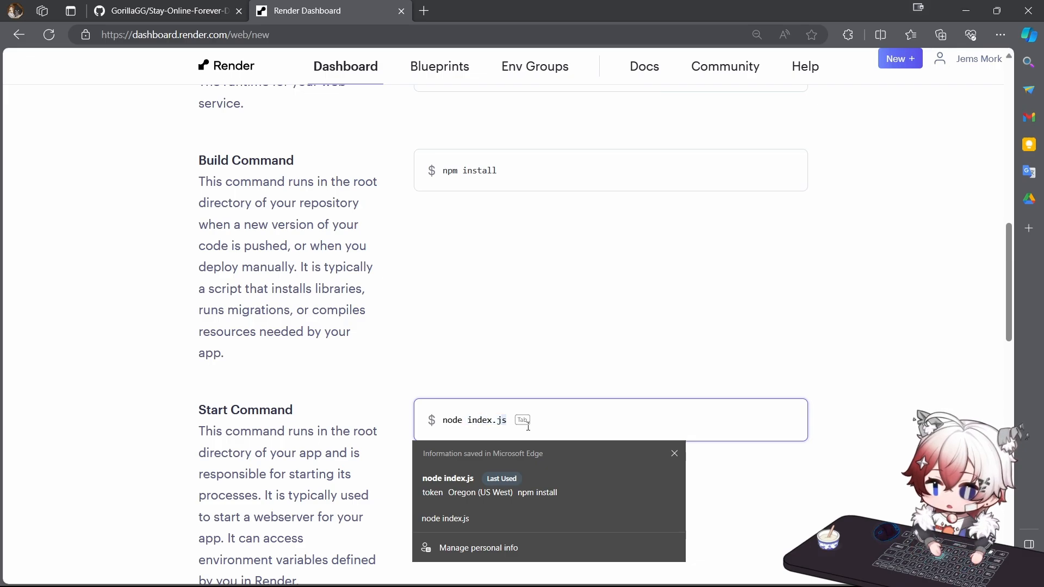
# Step: Add an environment variable with key 'token' and move to its value field
pyautogui.scroll(-3)
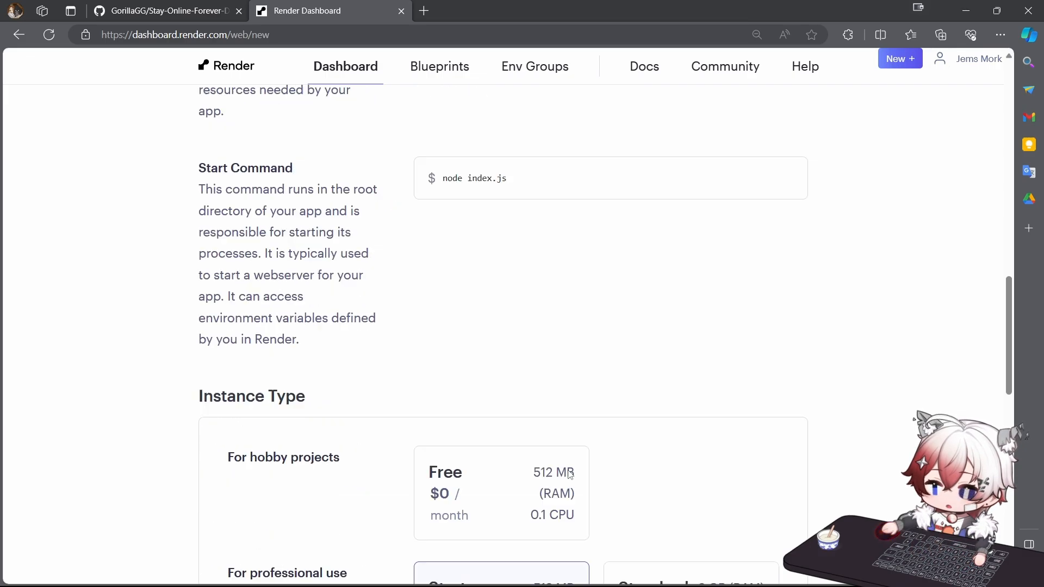
pyautogui.scroll(-3)
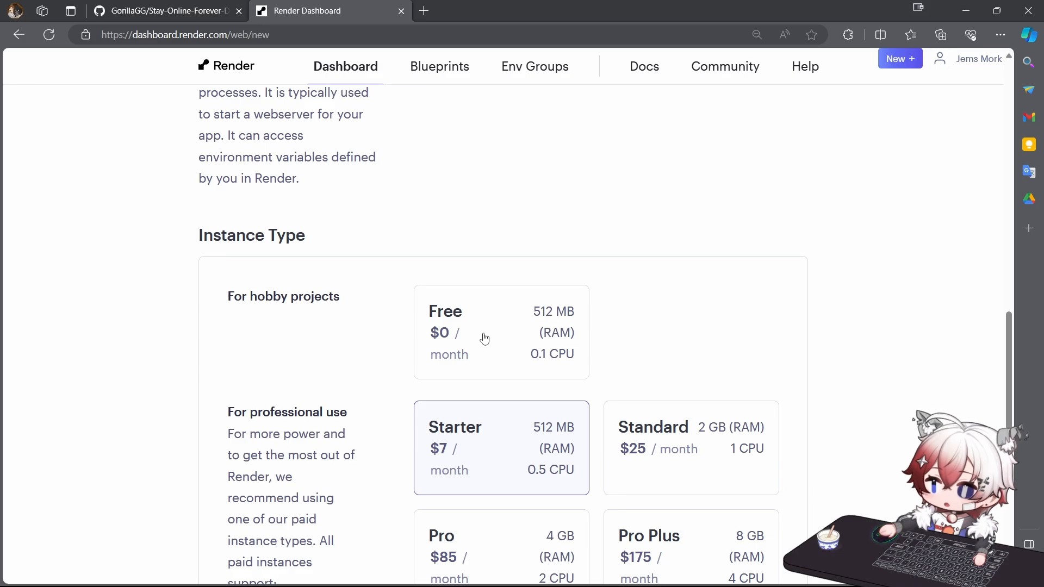
pyautogui.scroll(-3)
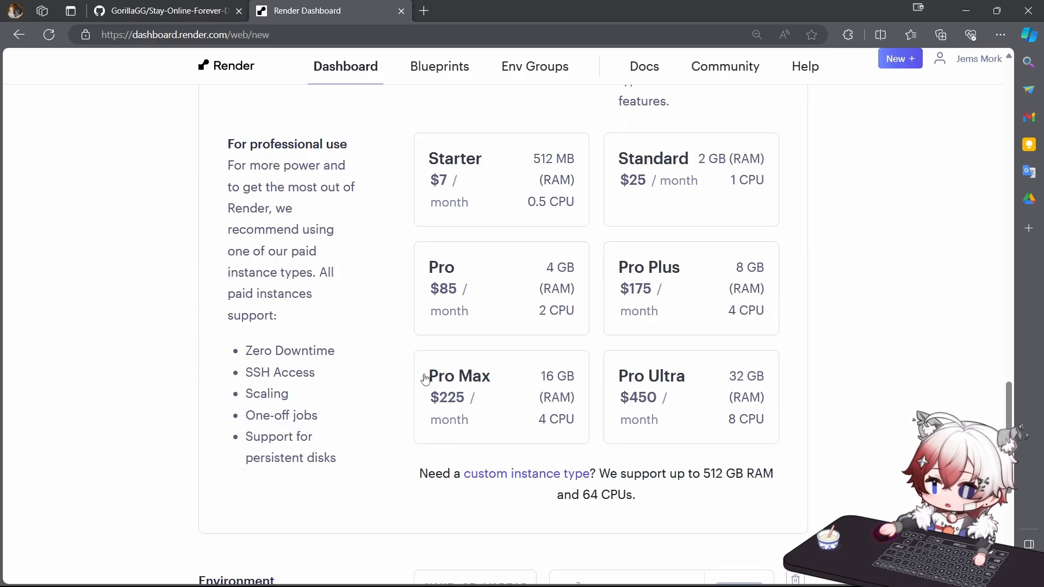
pyautogui.click(474, 346)
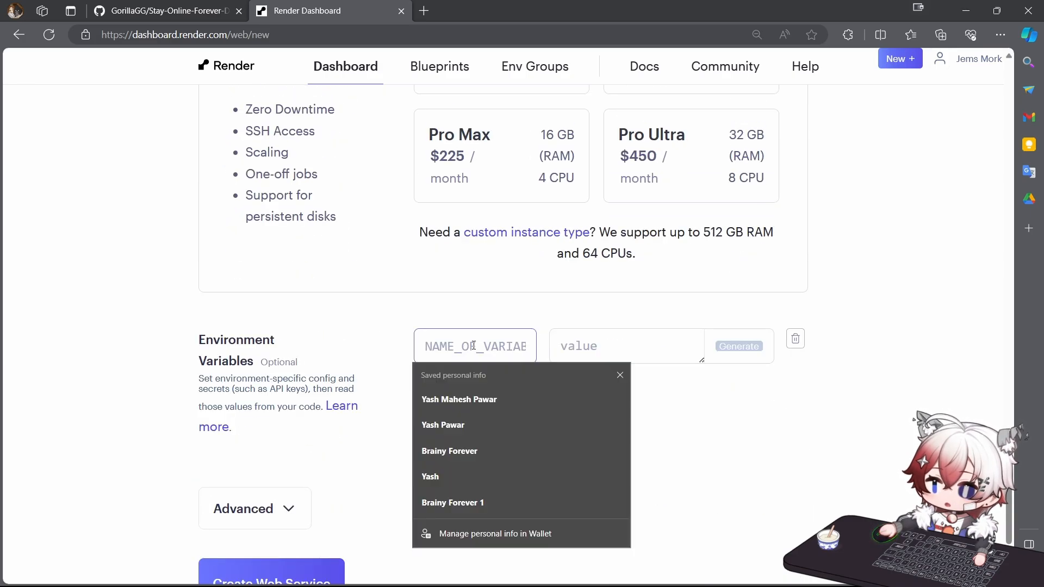
pyautogui.write('token')
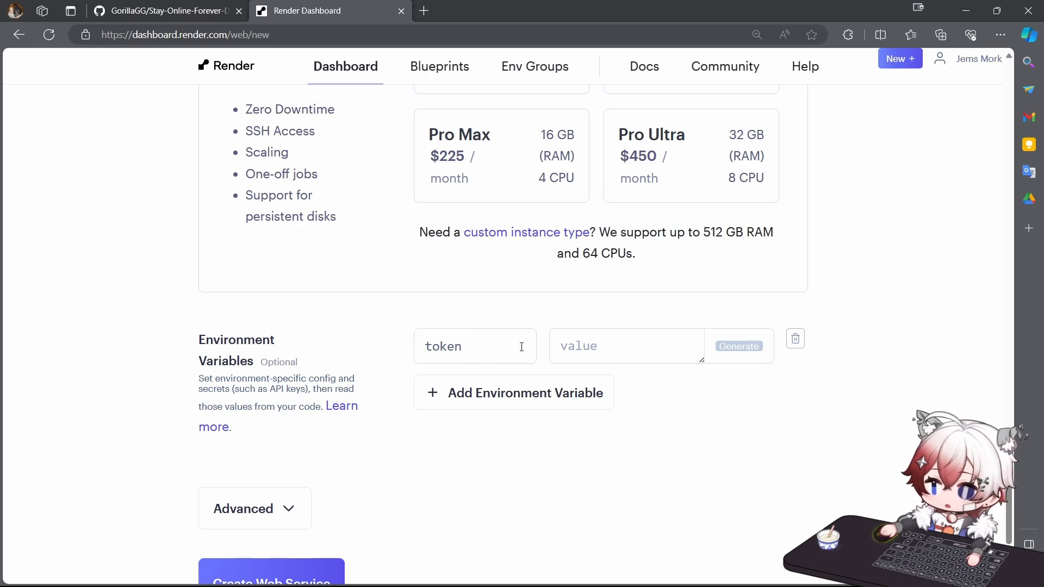
pyautogui.click(627, 346)
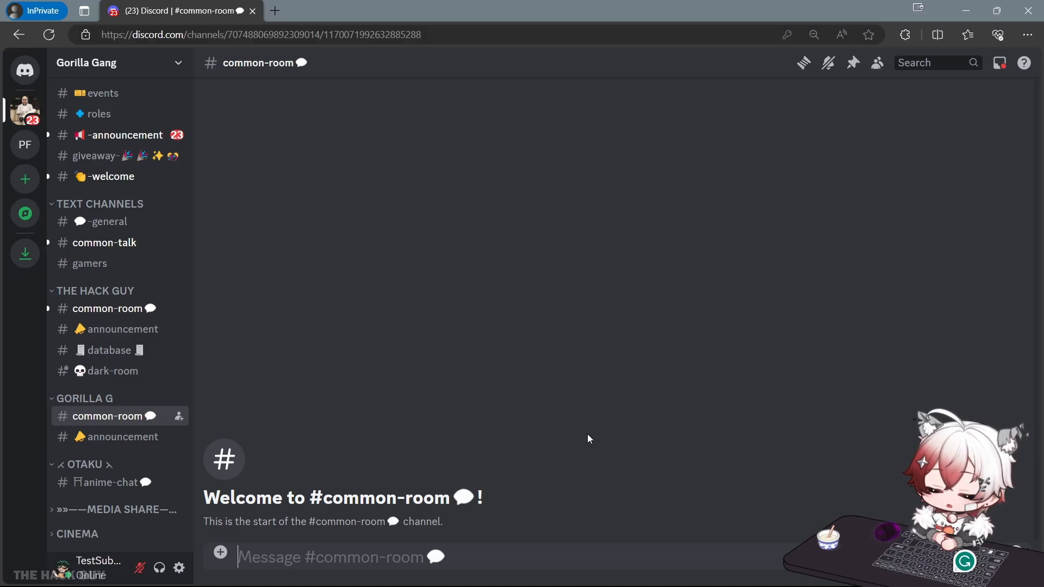
pyautogui.moveTo(596, 309)
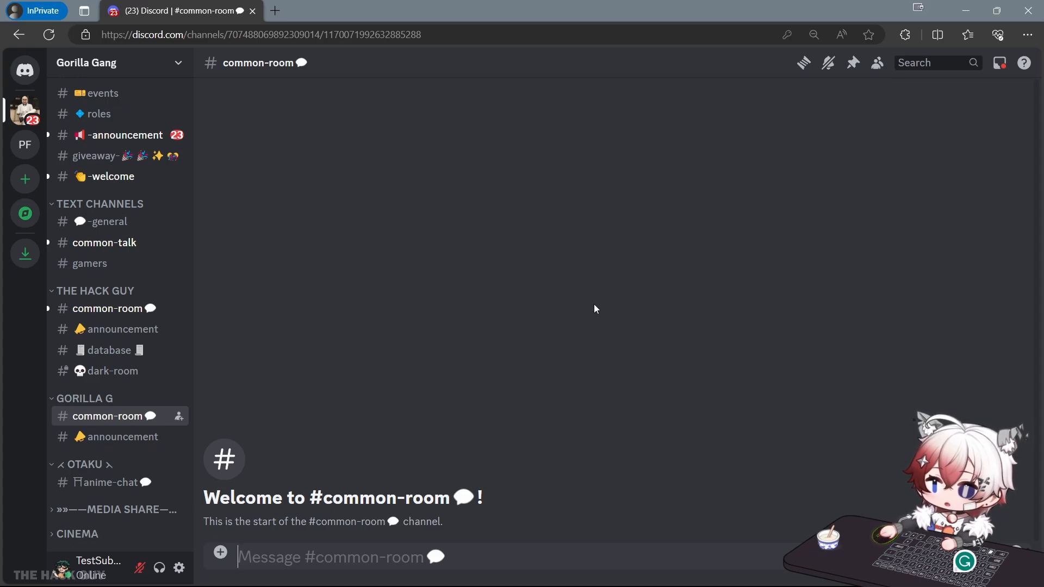
pyautogui.moveTo(613, 280)
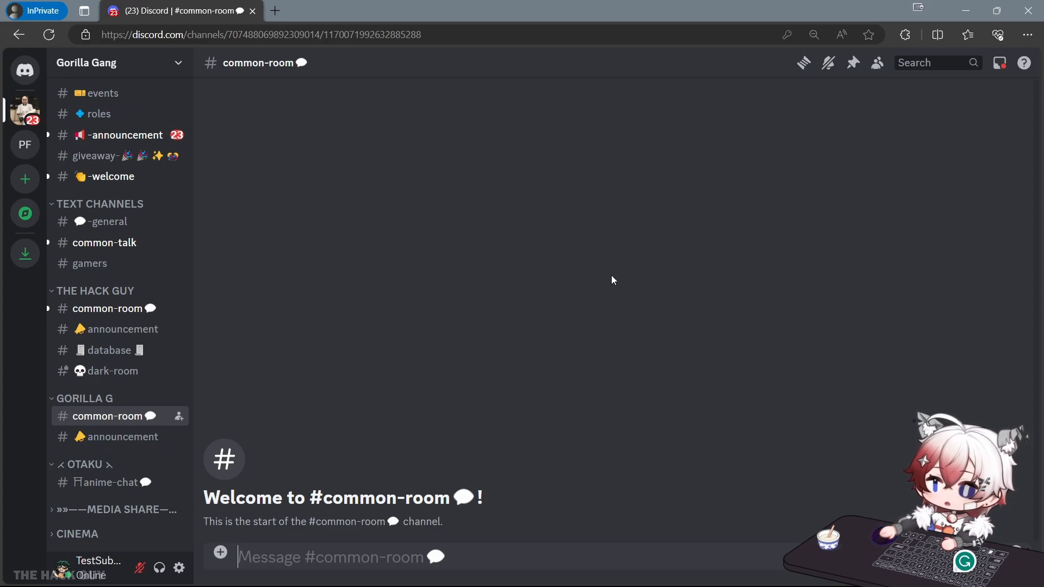
pyautogui.moveTo(628, 250)
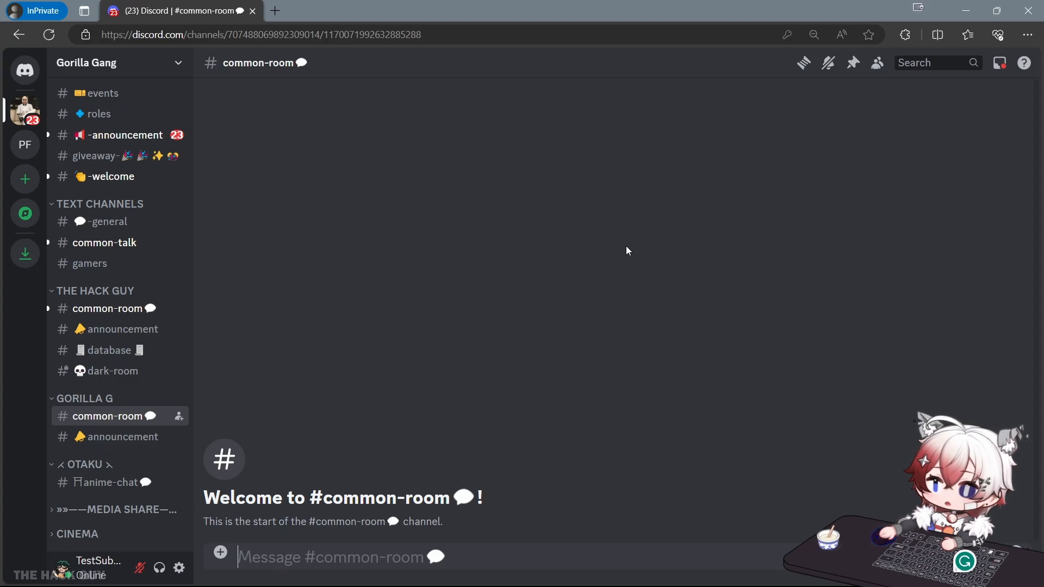
pyautogui.click(1027, 34)
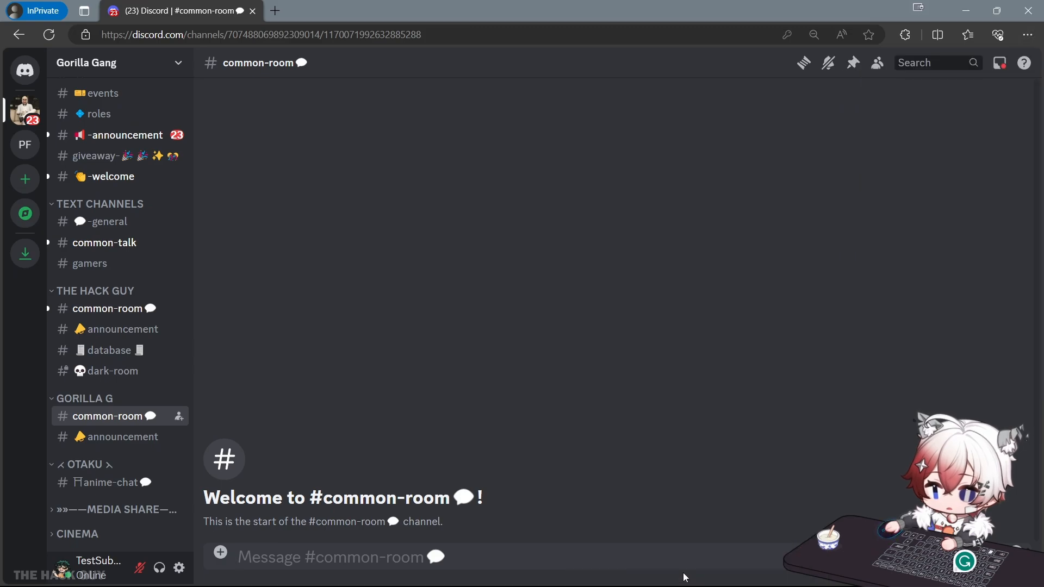
# Step: Watch Network requests in developer tools and switch channels to generate them
pyautogui.press('F12')
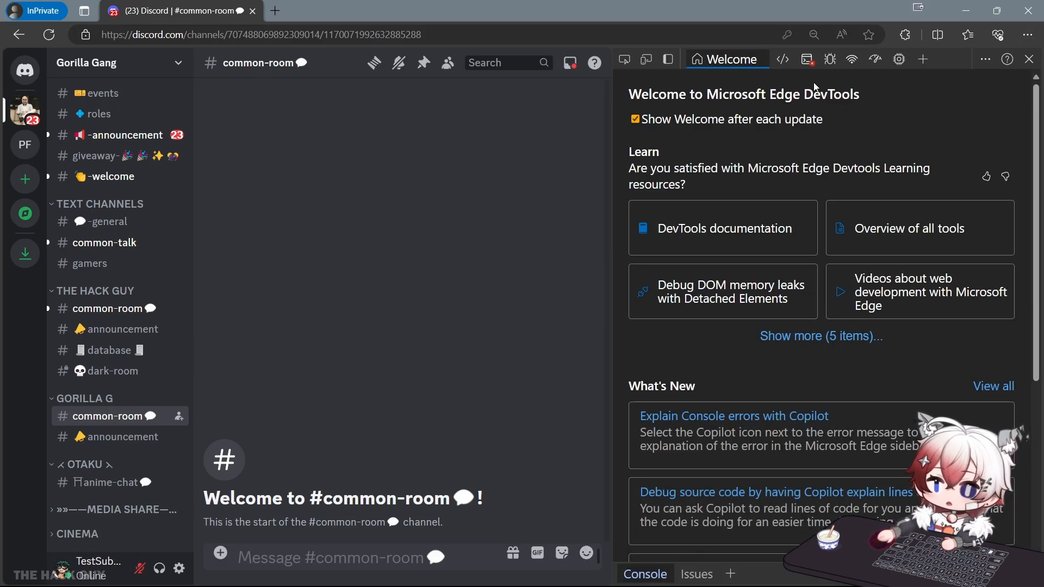
pyautogui.moveTo(782, 58)
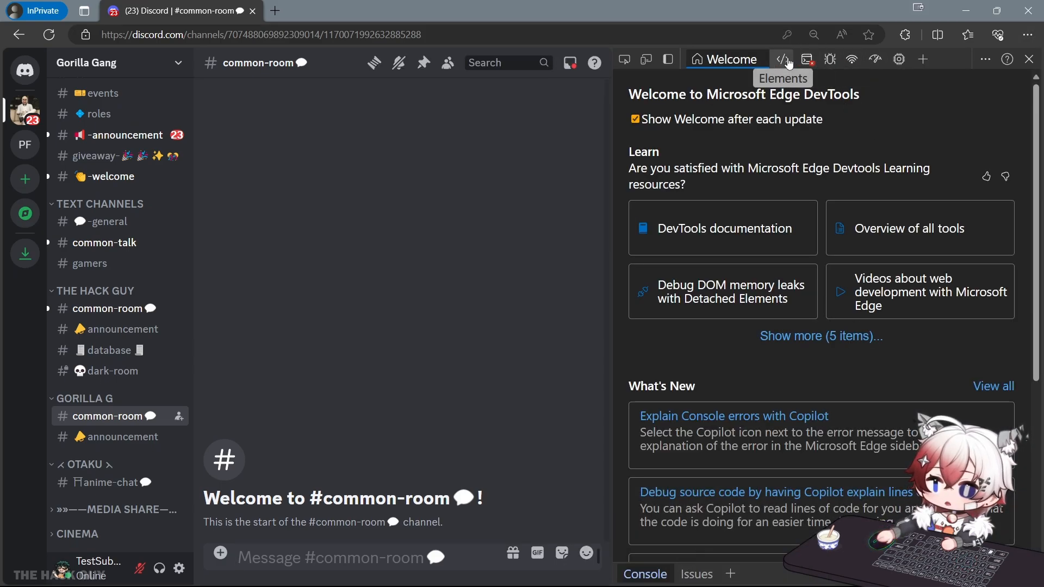
pyautogui.click(851, 58)
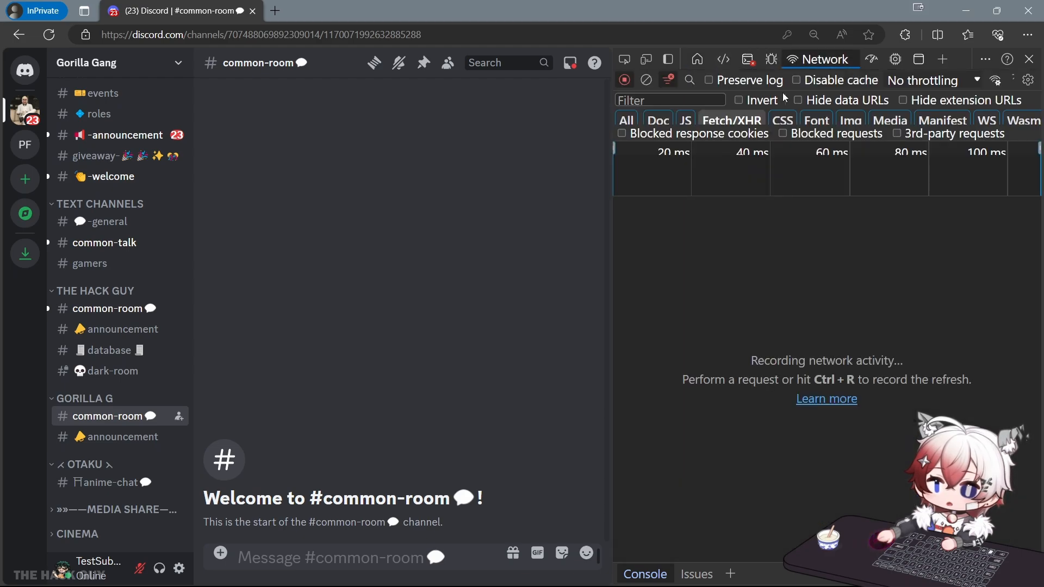
pyautogui.moveTo(292, 365)
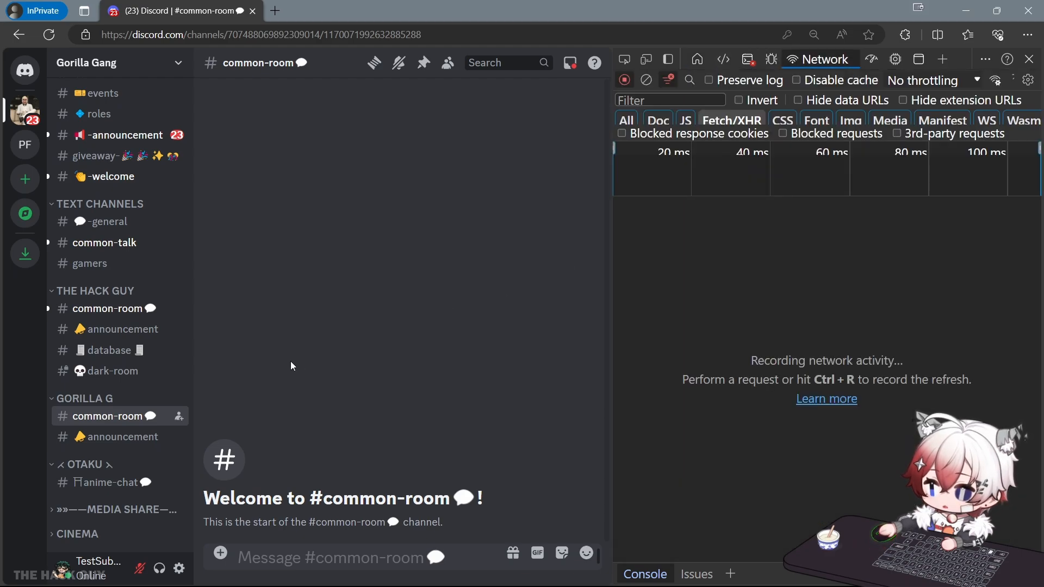
pyautogui.moveTo(124, 371)
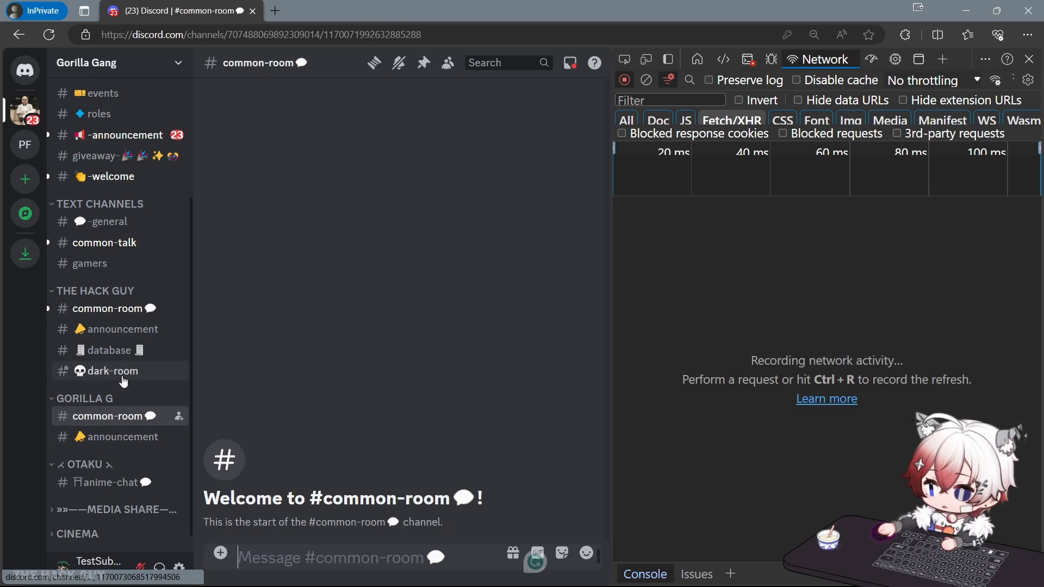
pyautogui.click(123, 329)
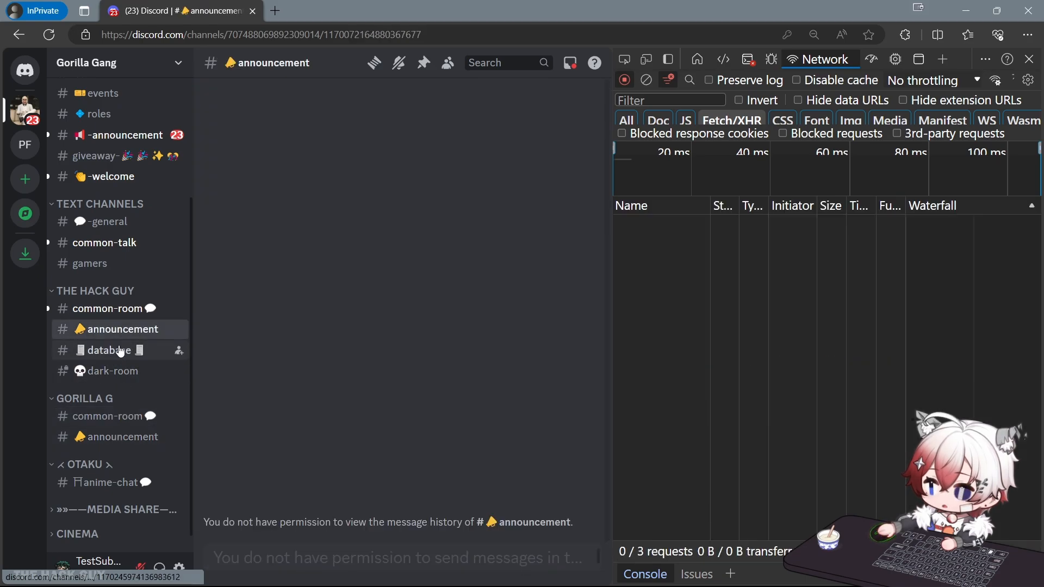
pyautogui.click(112, 371)
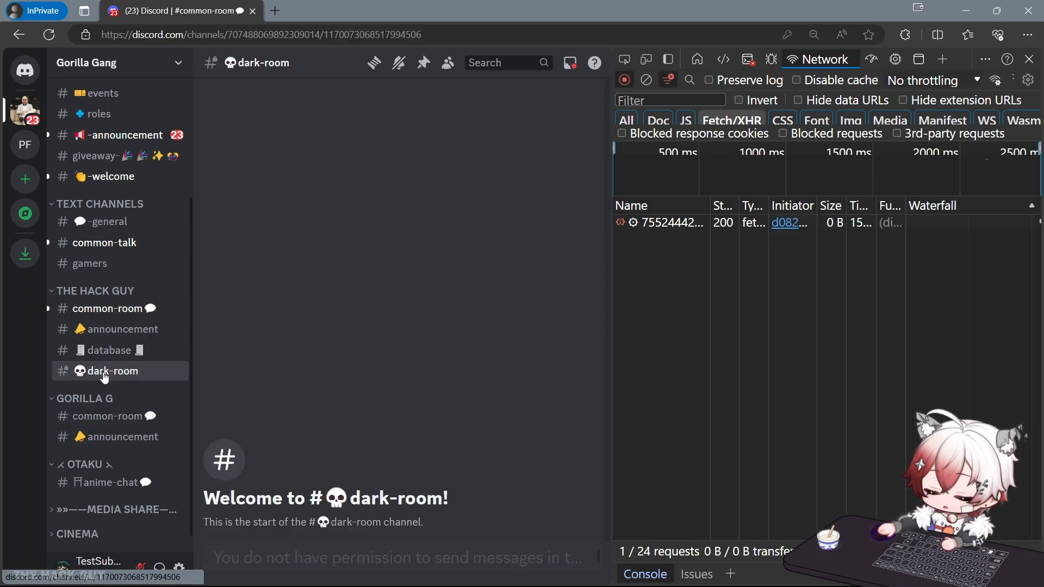
pyautogui.click(123, 437)
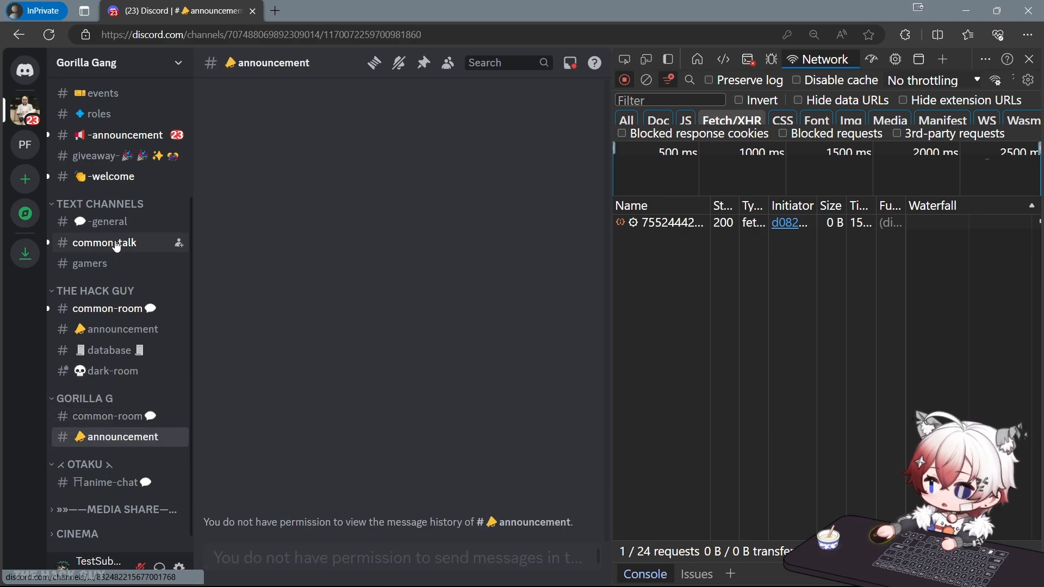
pyautogui.click(107, 415)
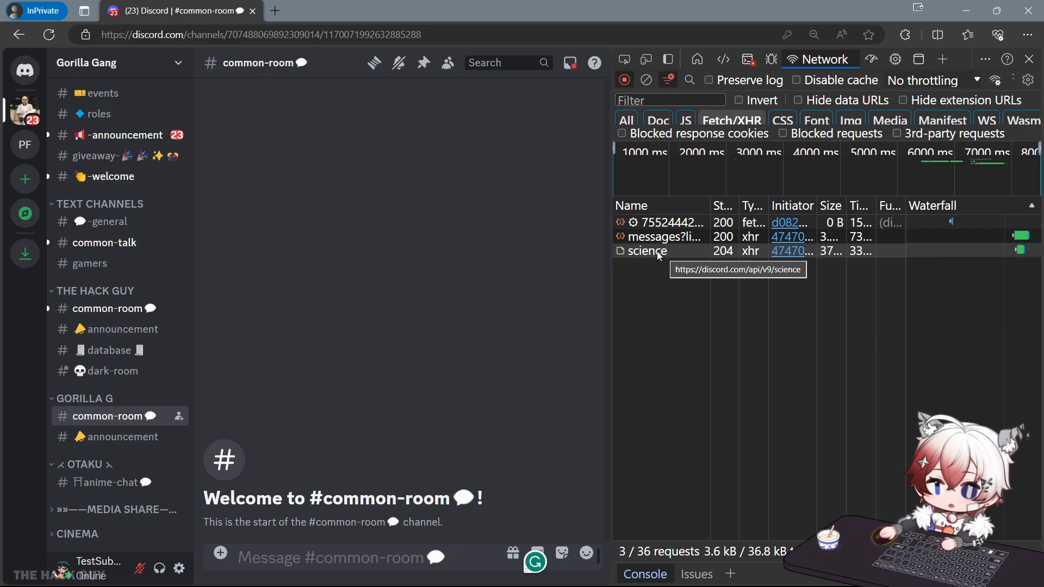
# Step: Copy the Authorization token value from the 'science' request headers
pyautogui.click(647, 251)
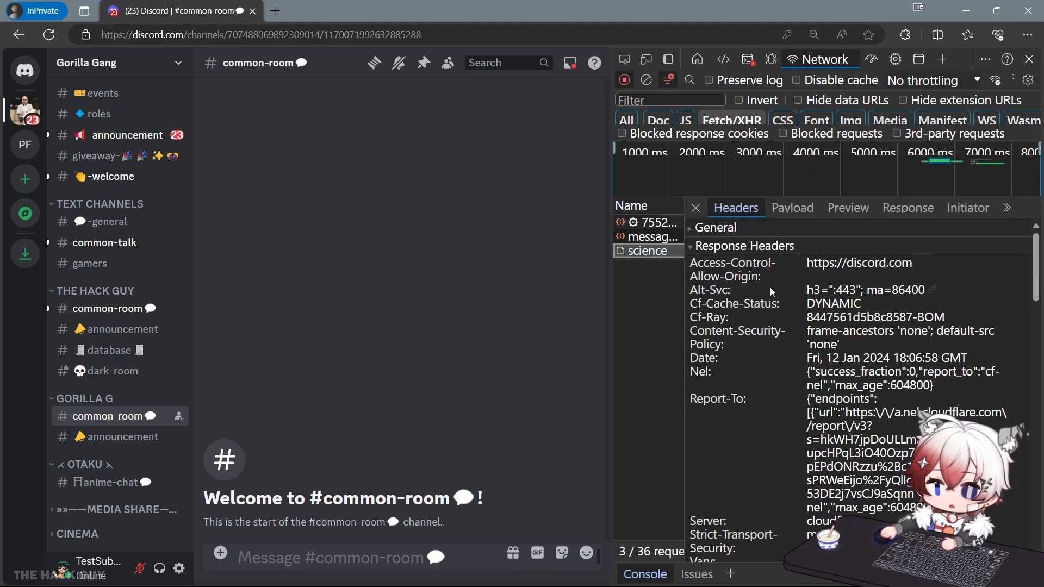
pyautogui.scroll(-3)
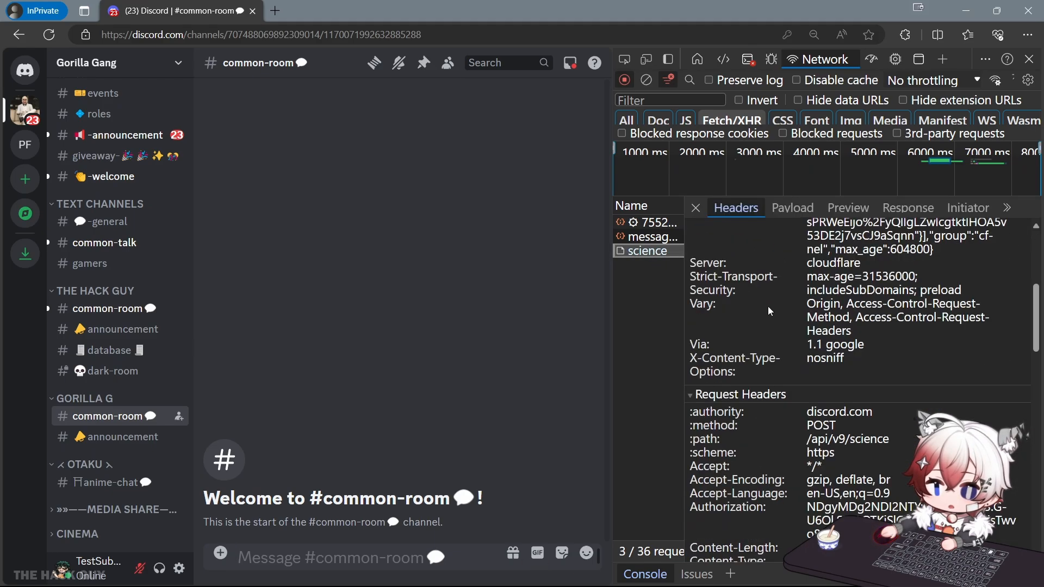
pyautogui.scroll(-3)
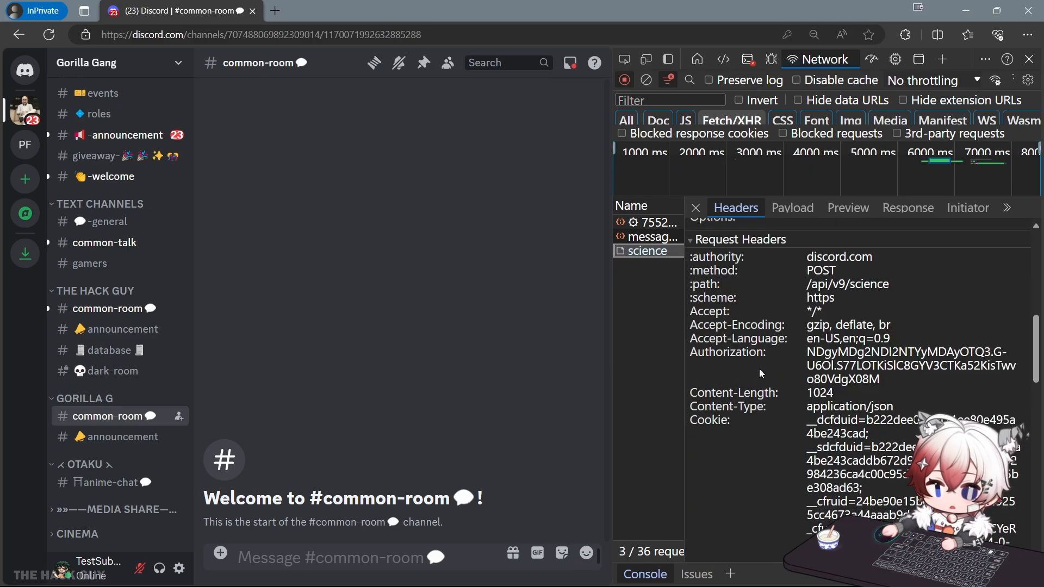
pyautogui.doubleClick(726, 352)
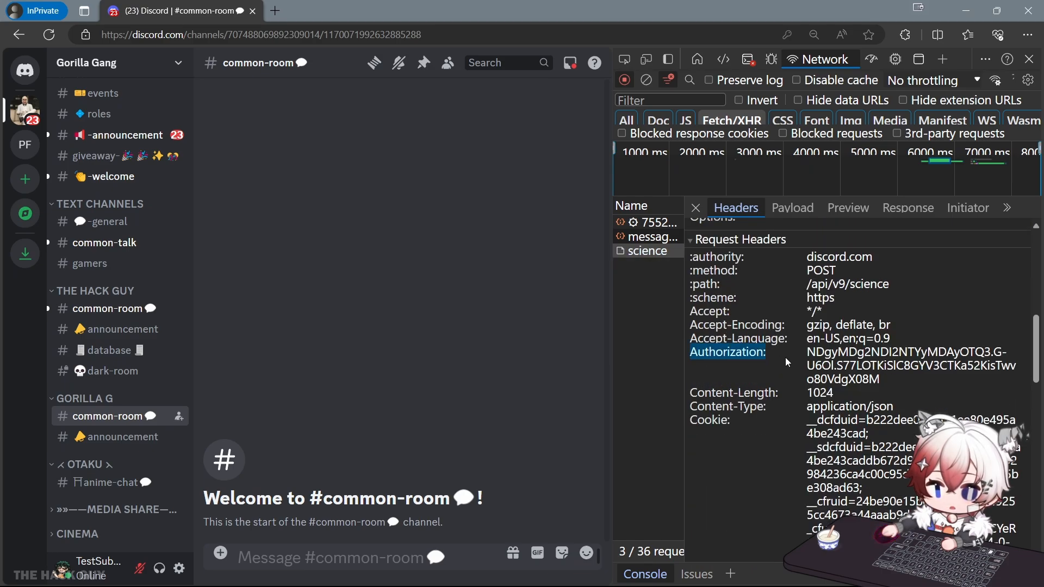
pyautogui.moveTo(808, 352); pyautogui.dragTo(892, 378)
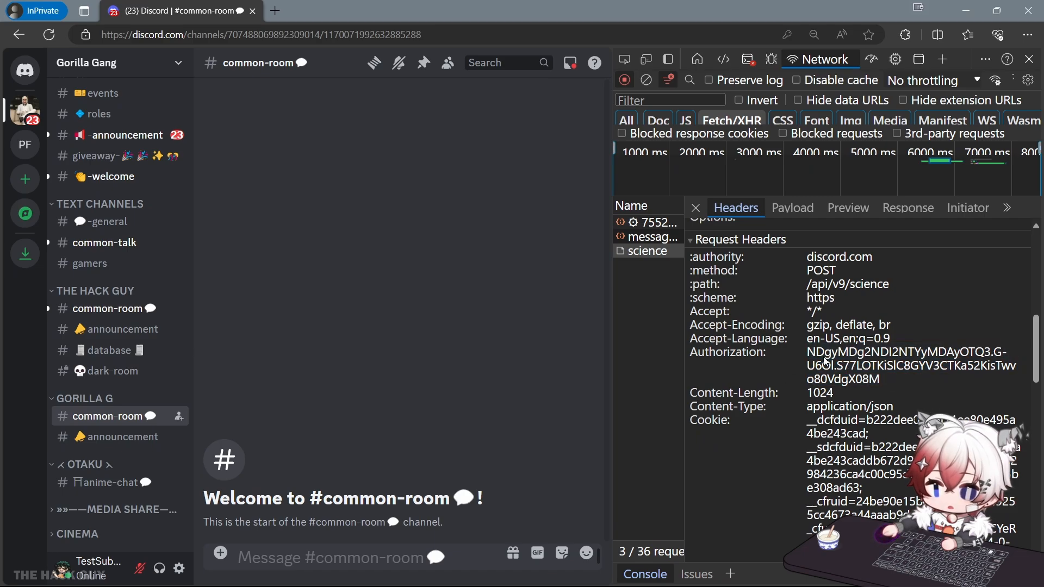
pyautogui.moveTo(761, 372)
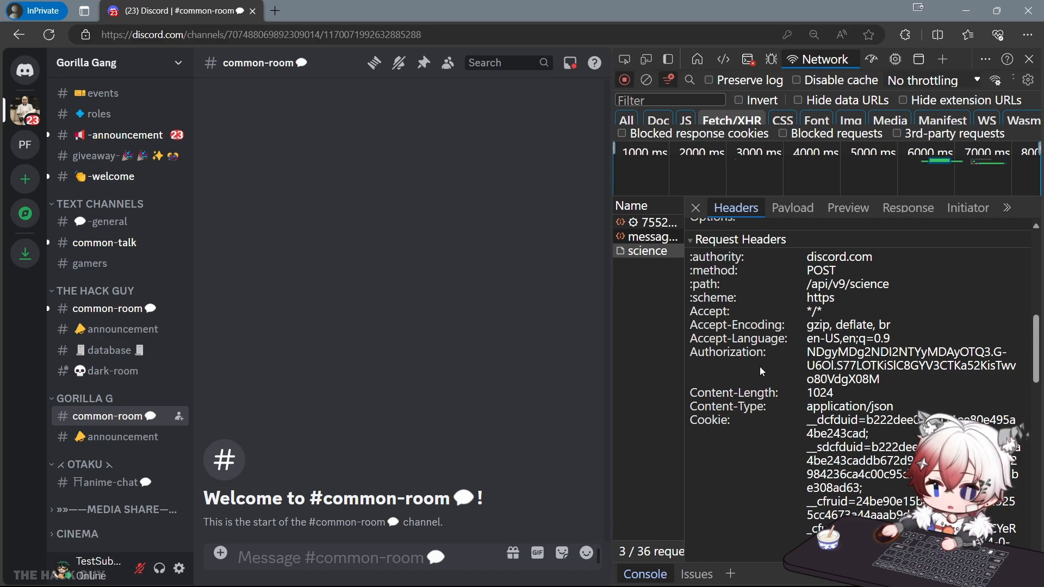
pyautogui.moveTo(796, 377)
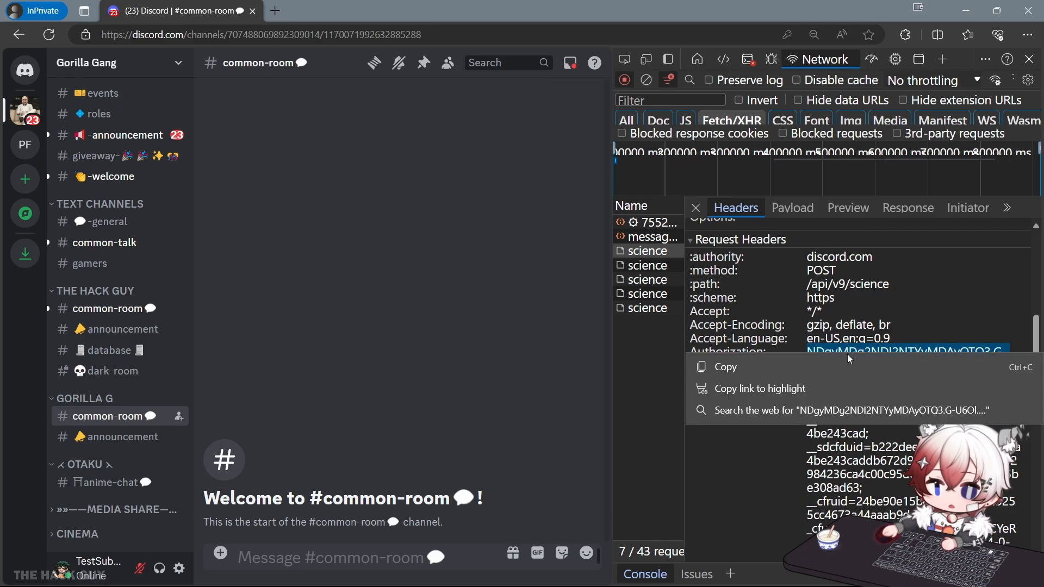
pyautogui.click(726, 367)
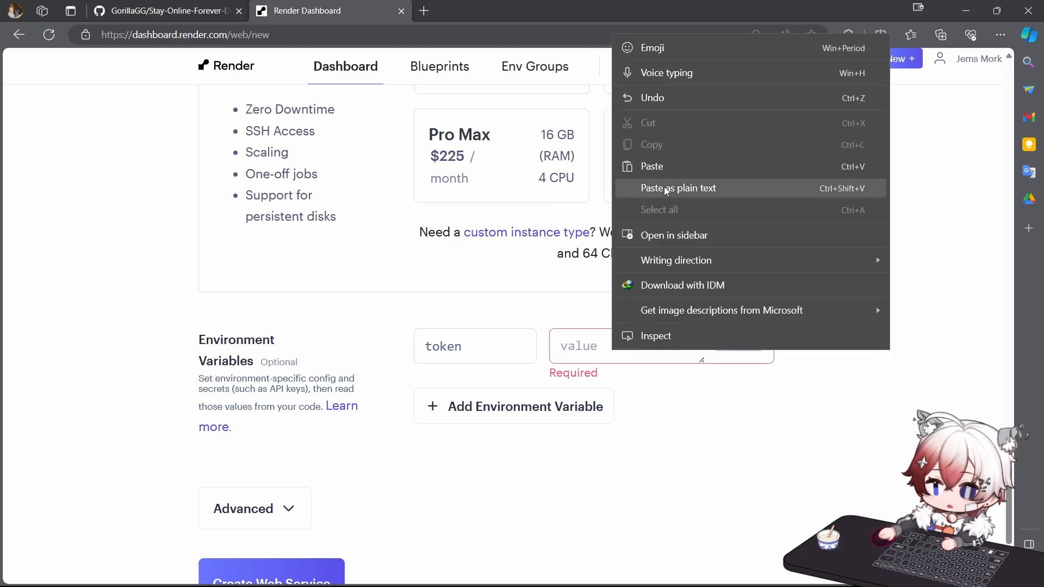
# Step: Paste the copied token as the variable's value and create the web service
pyautogui.click(678, 188)
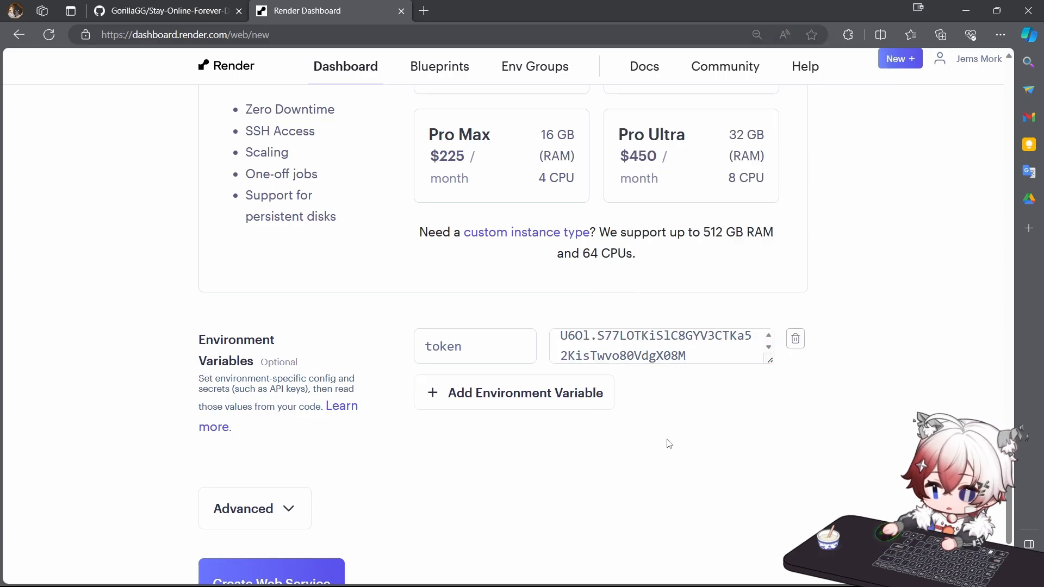
pyautogui.scroll(-3)
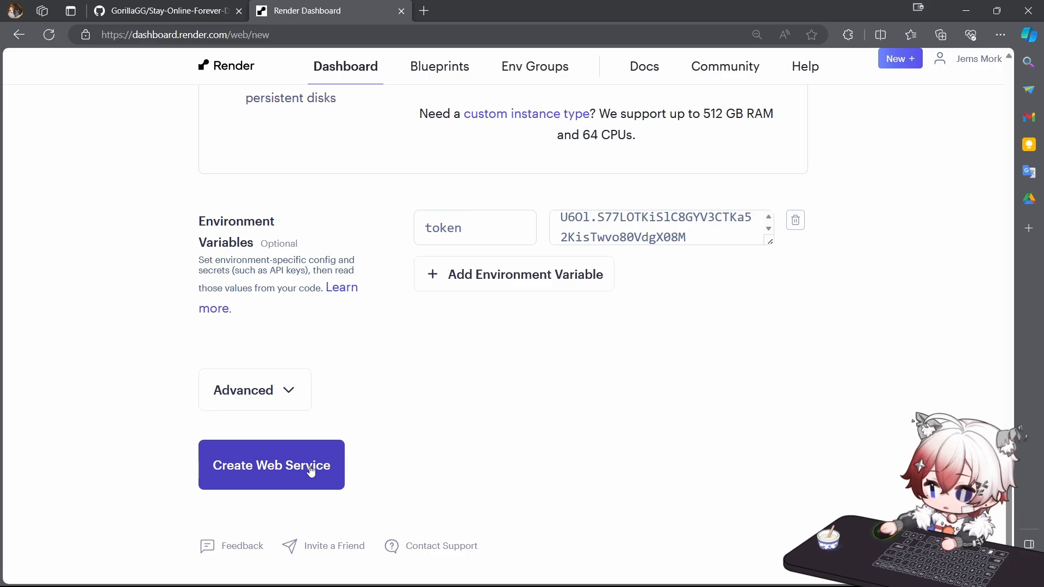
pyautogui.click(272, 466)
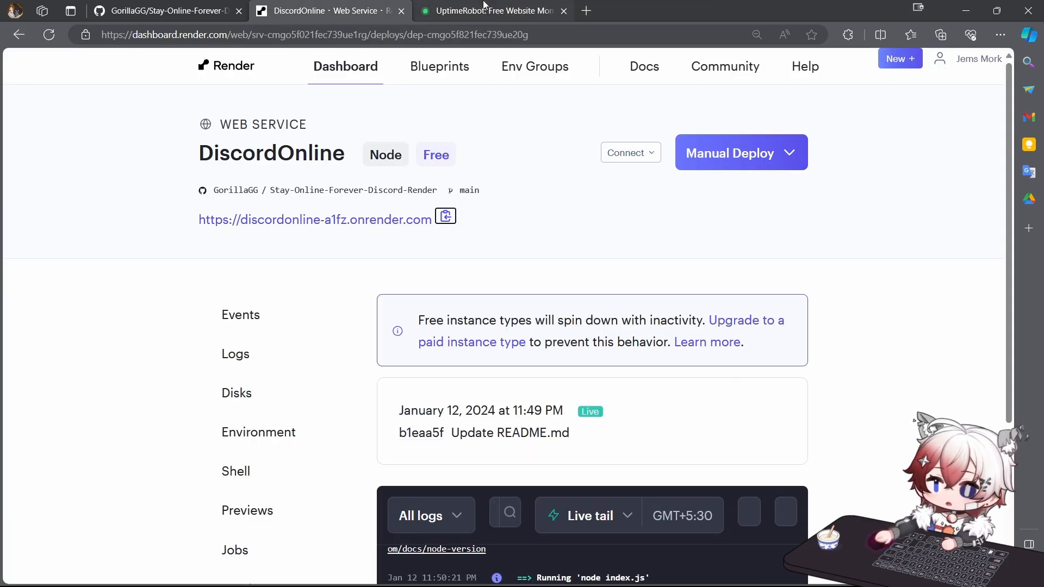
# Step: Start an HTTP(s) monitor named 'discrod' on the discordonline-a1fz.onrender.com URL
pyautogui.click(491, 11)
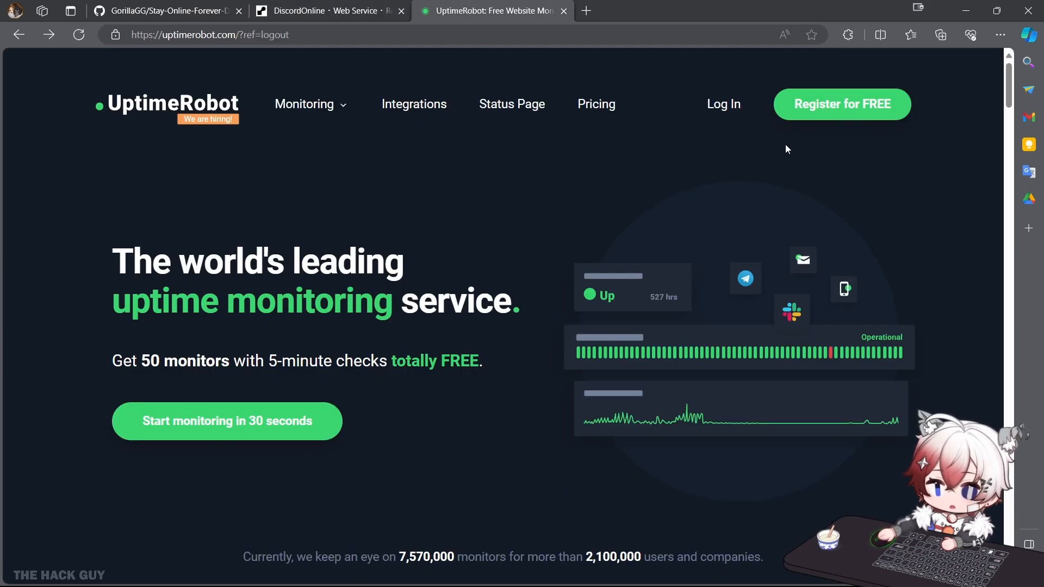
pyautogui.moveTo(862, 137)
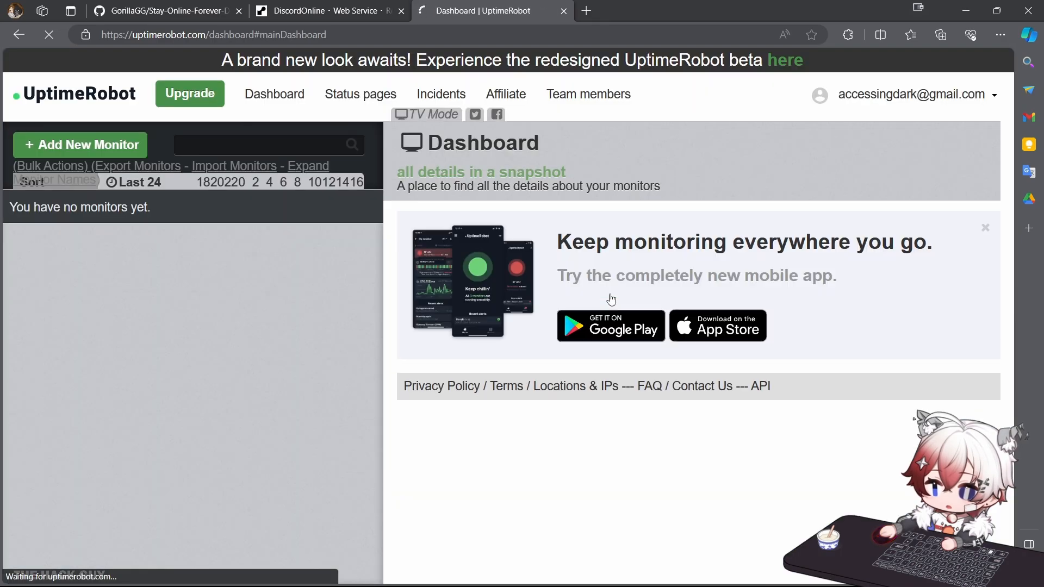
pyautogui.click(79, 144)
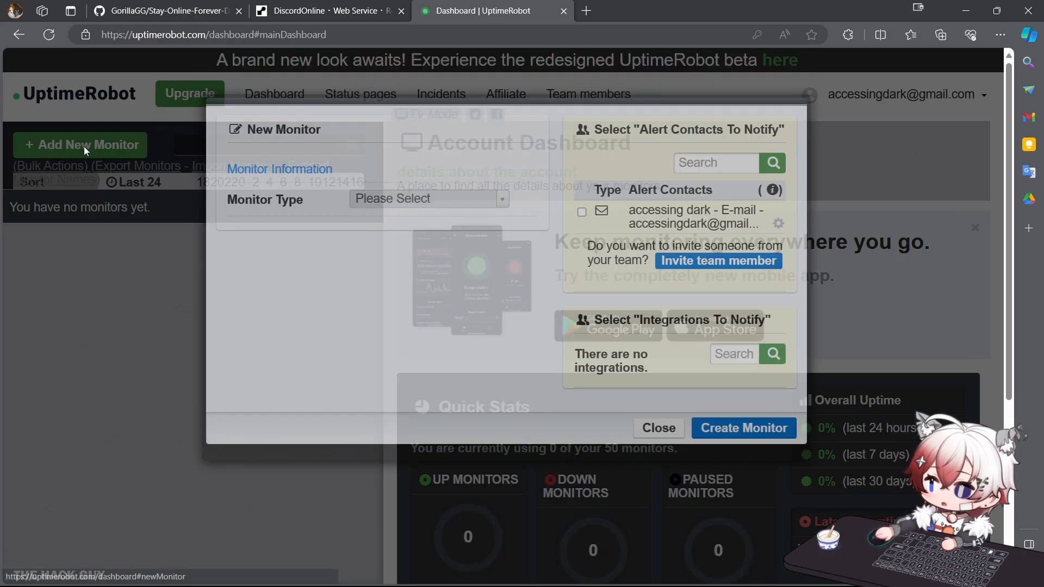
pyautogui.click(429, 198)
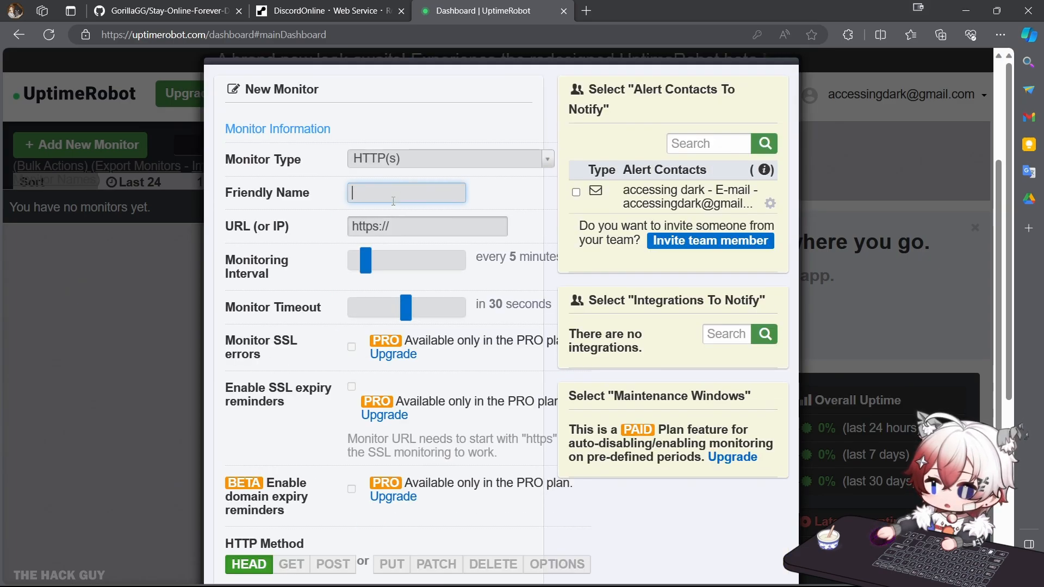
pyautogui.write('discrod')
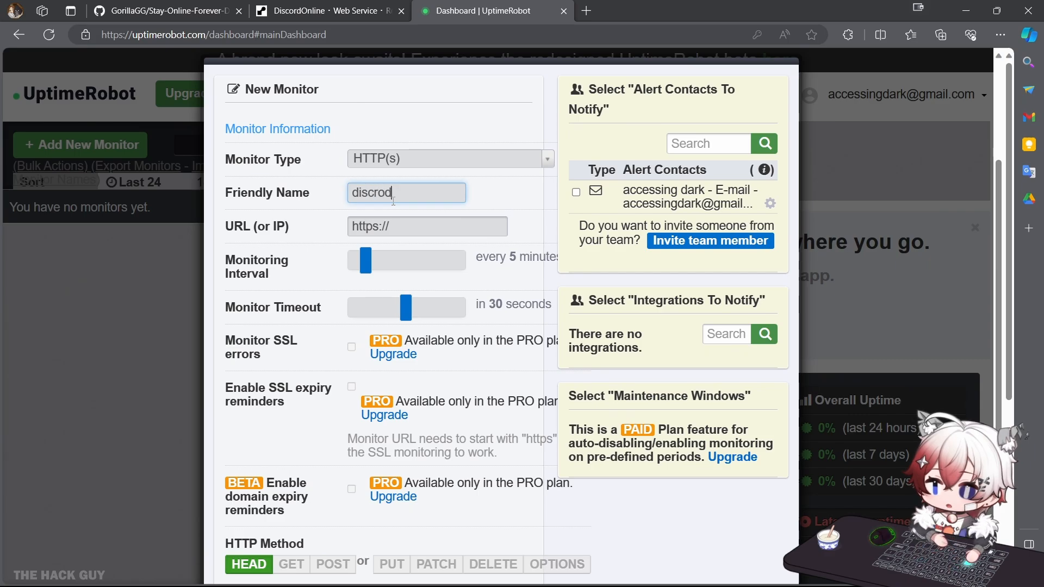
pyautogui.click(427, 226)
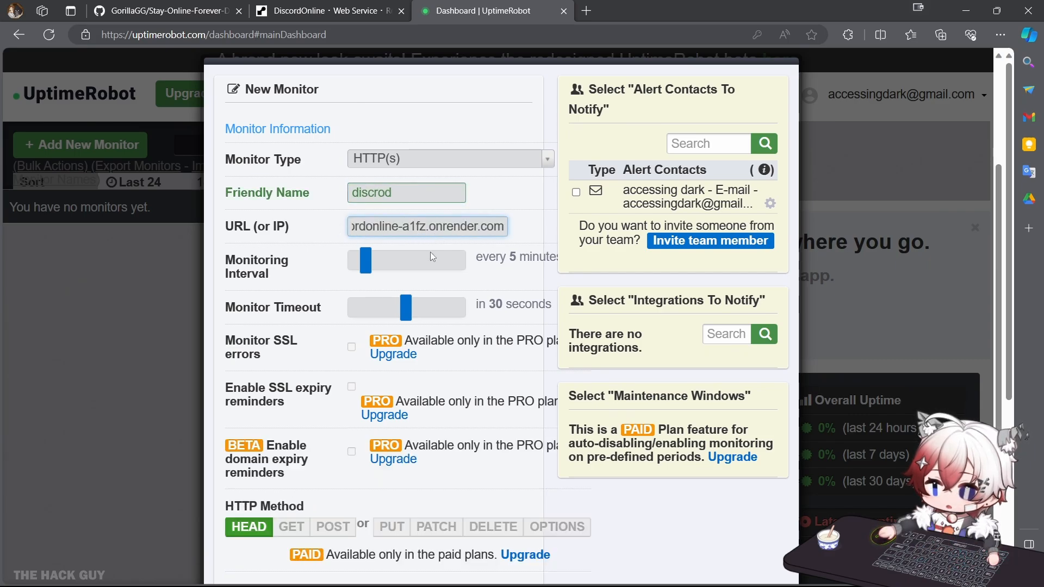
# Step: Create the monitor, confirming without alert contacts, and return to the dashboard
pyautogui.scroll(-3)
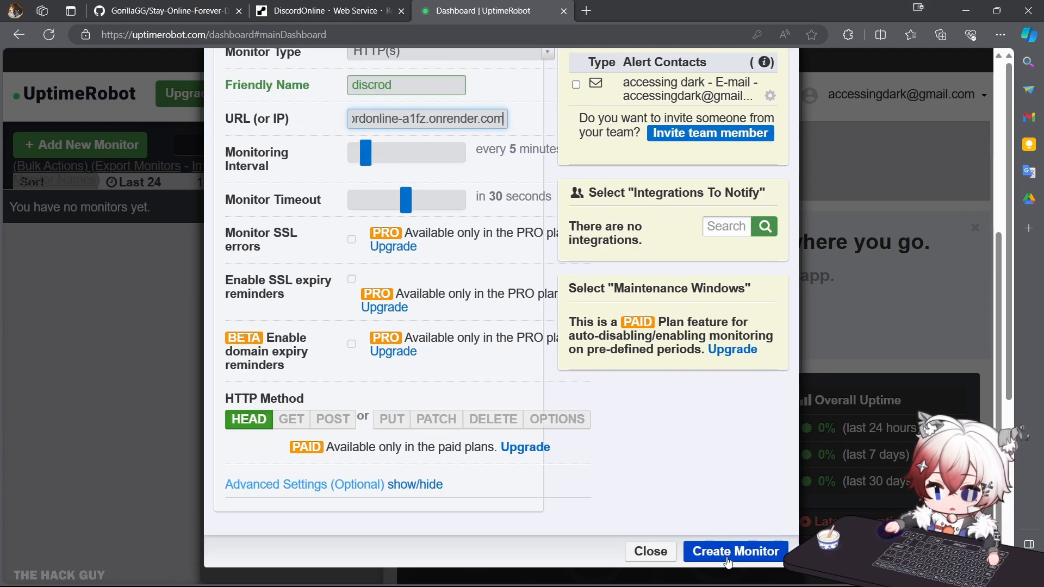
pyautogui.click(735, 552)
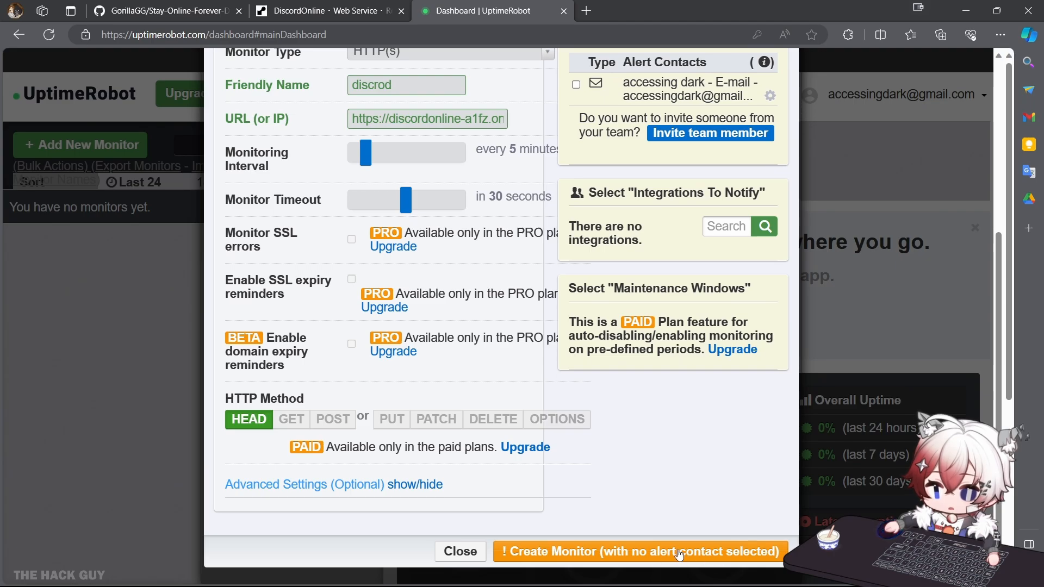
pyautogui.click(639, 551)
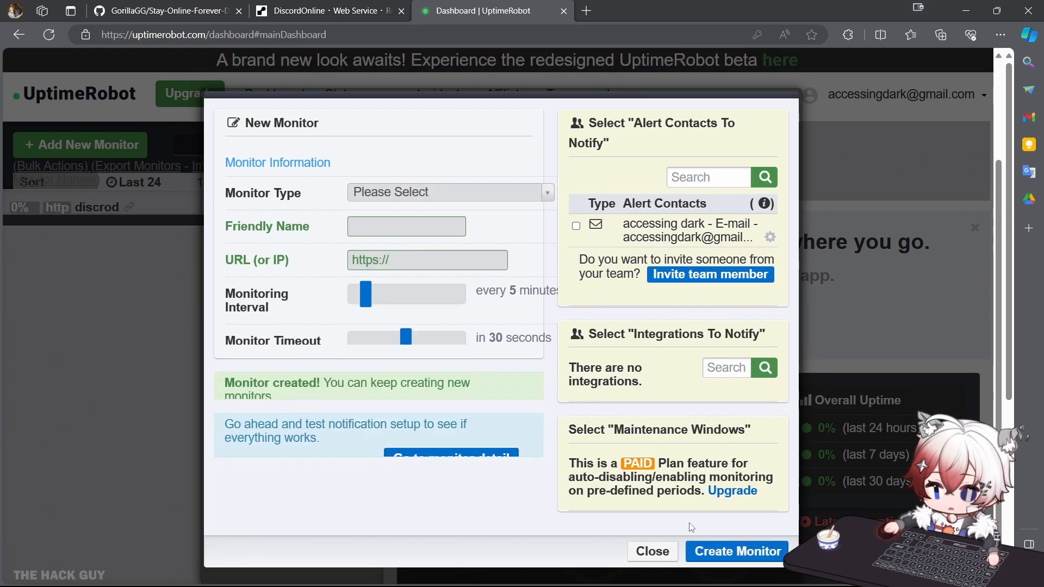
pyautogui.click(651, 552)
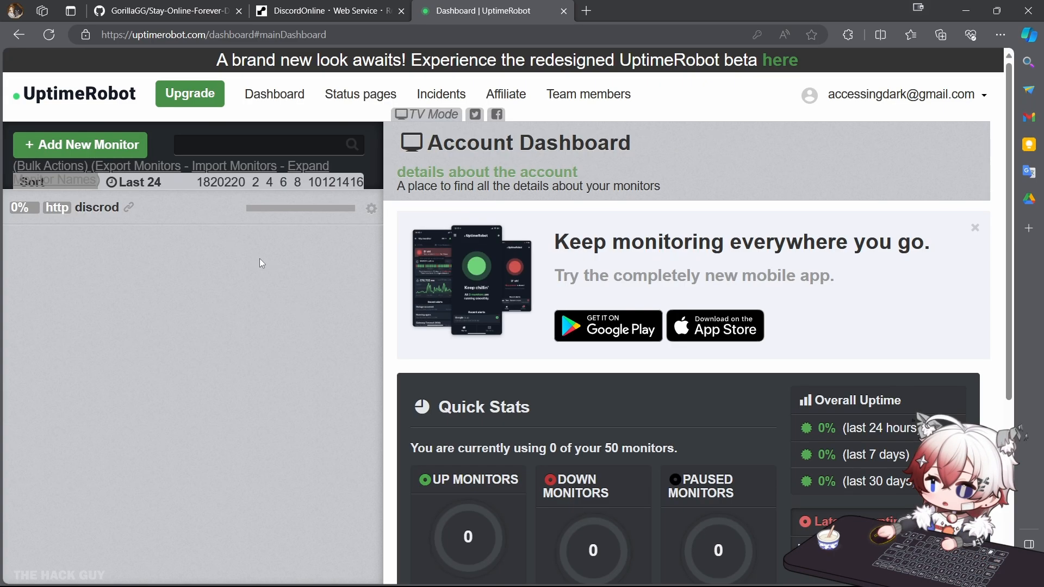
pyautogui.moveTo(176, 278)
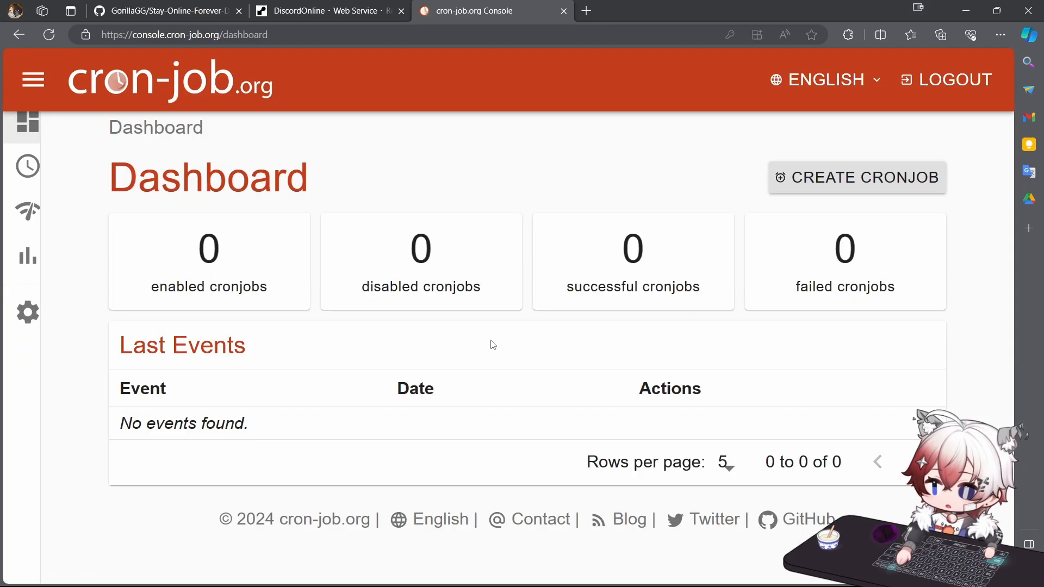
pyautogui.moveTo(521, 278)
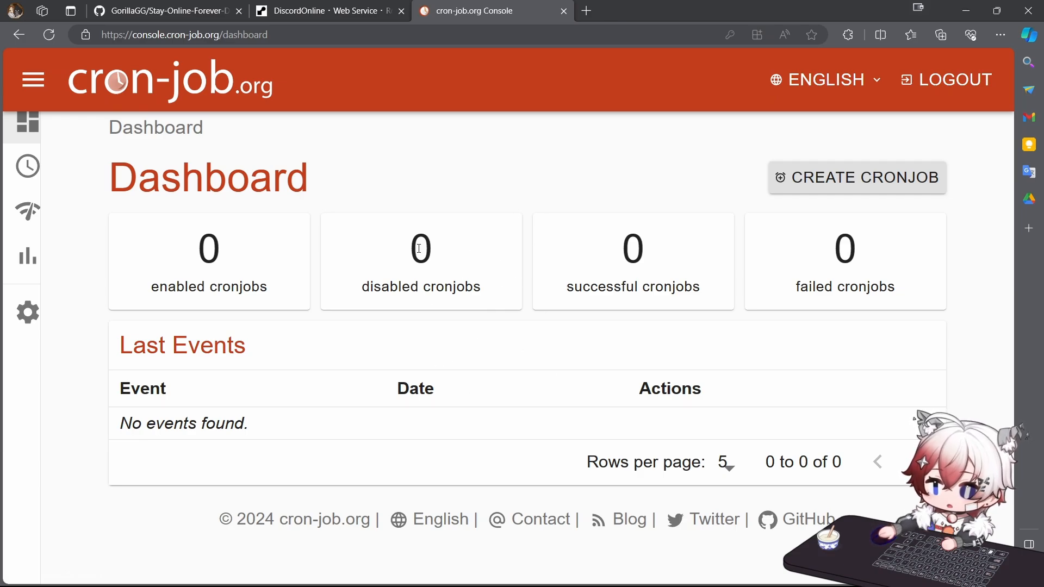
pyautogui.moveTo(526, 335)
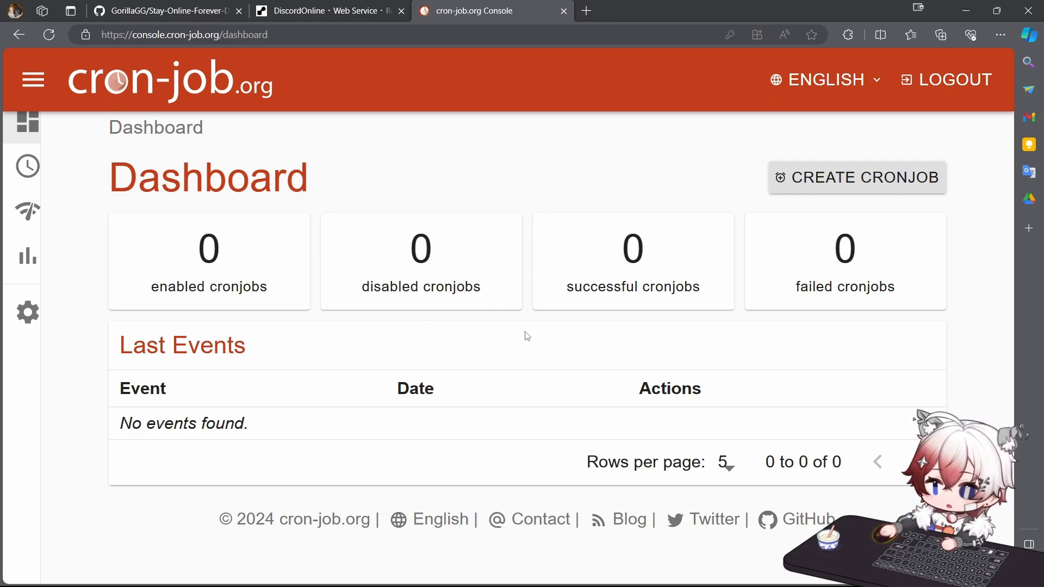
pyautogui.moveTo(459, 259)
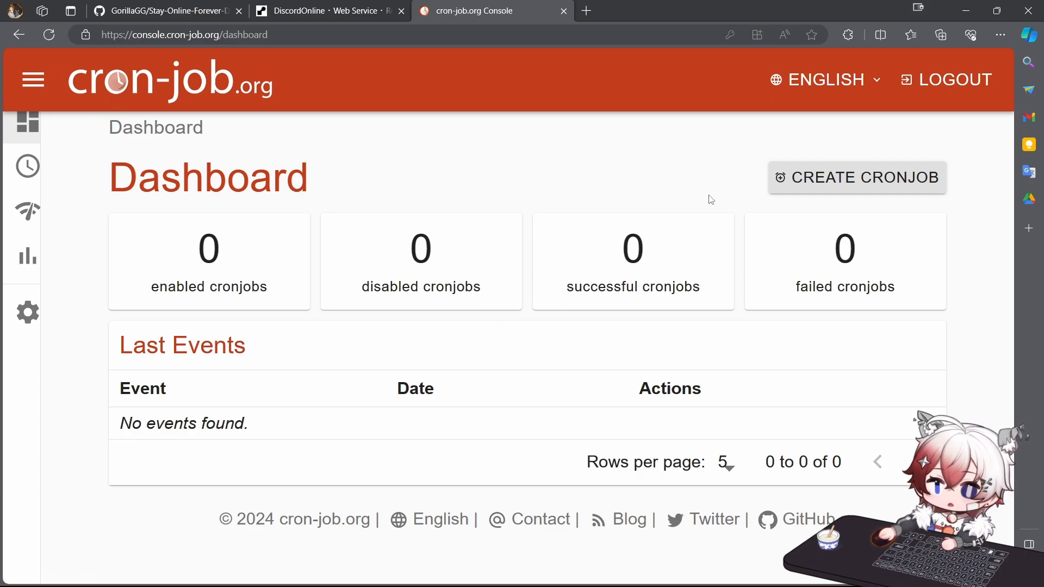
pyautogui.moveTo(823, 315)
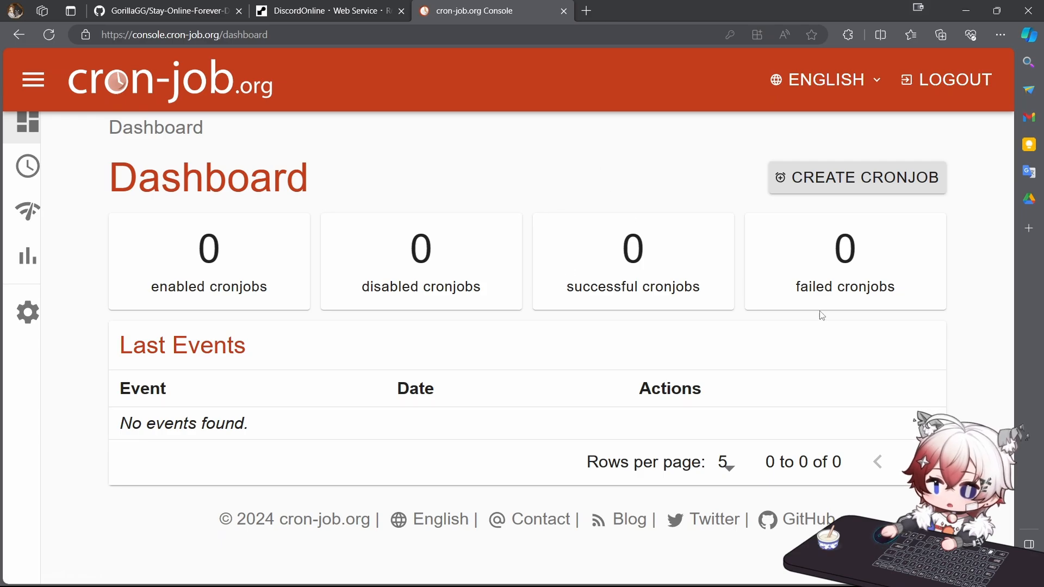
pyautogui.moveTo(855, 184)
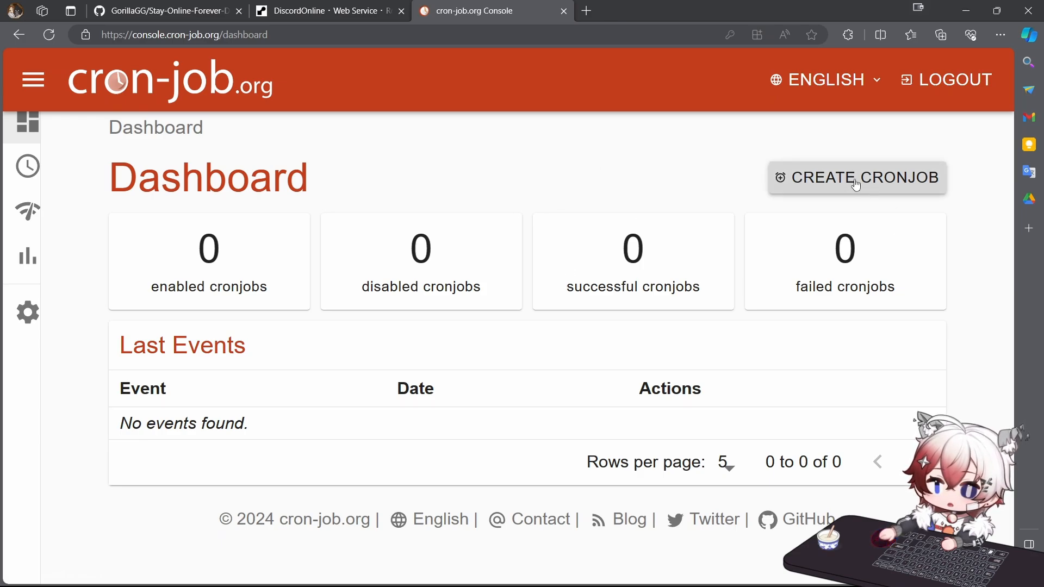
# Step: Start a cronjob titled 'Discord' and copy the Render service's public URL for it
pyautogui.click(857, 177)
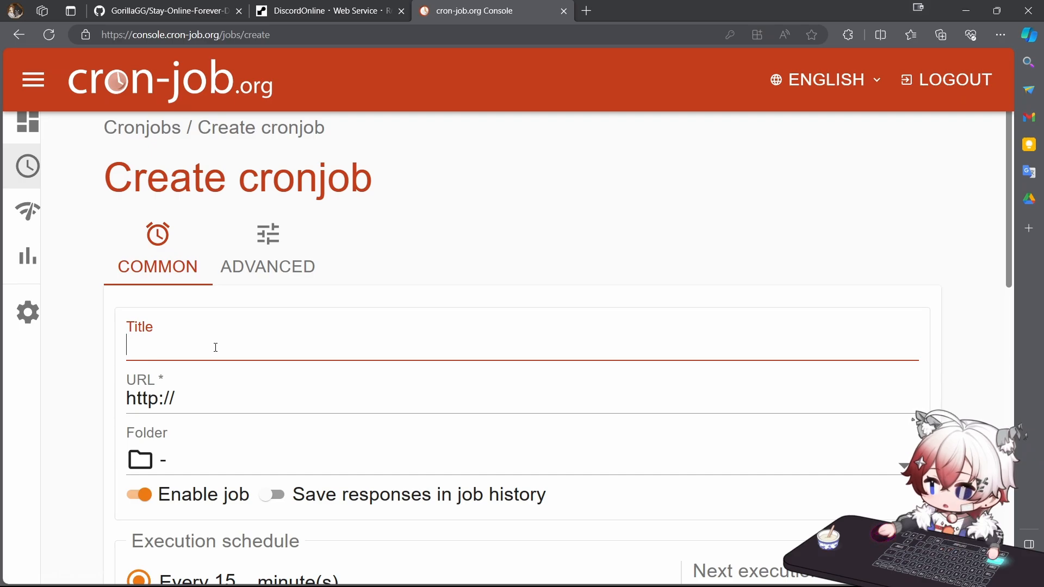
pyautogui.write('Discord')
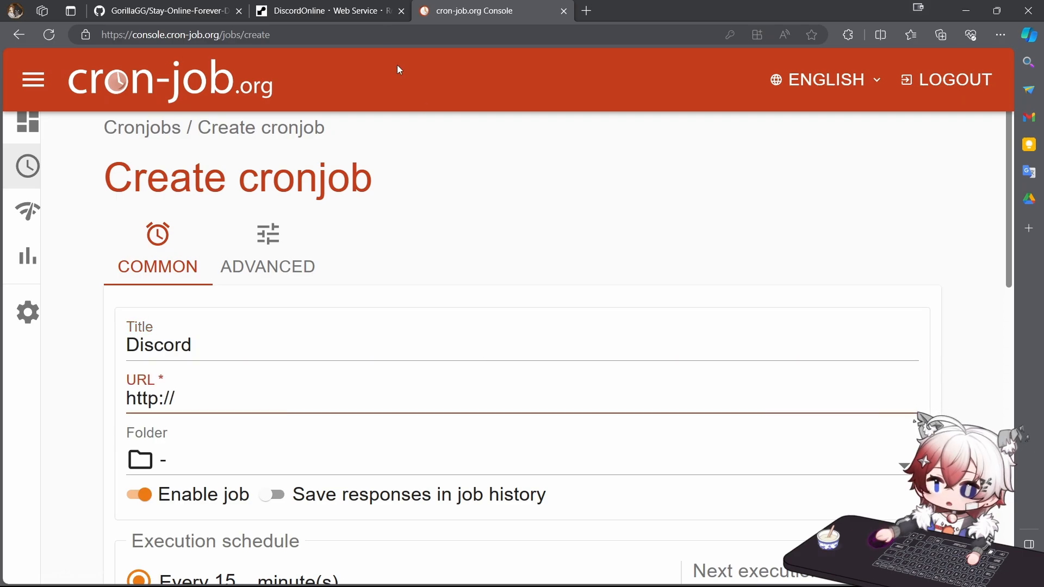
pyautogui.click(326, 11)
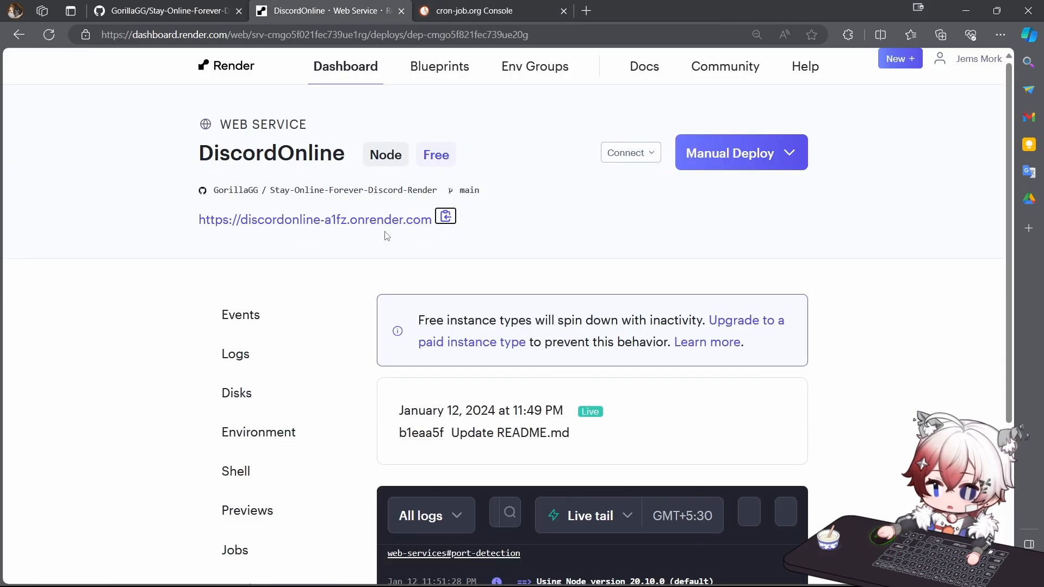
pyautogui.click(474, 11)
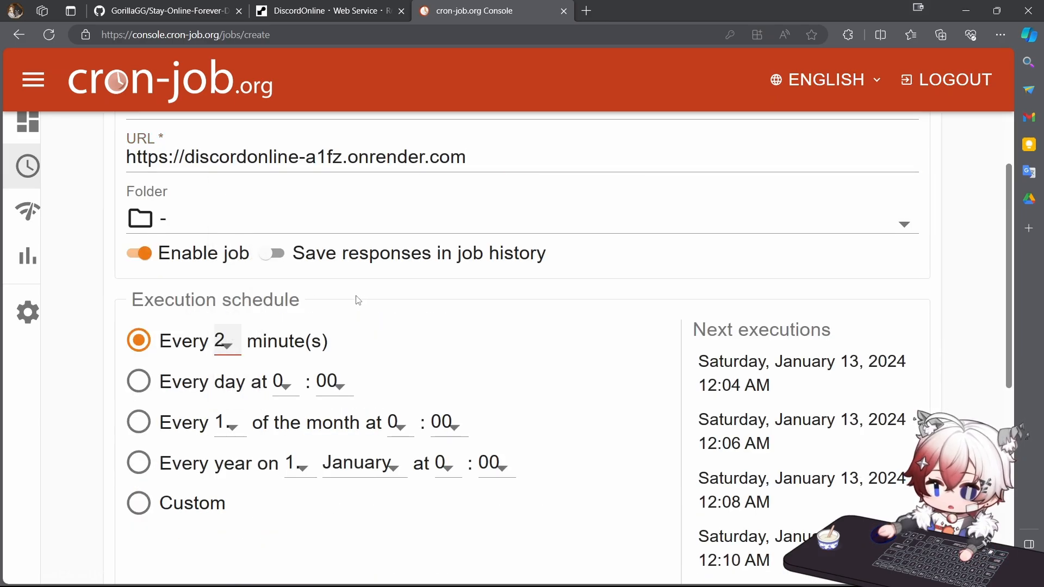
# Step: Create the cronjob pinging the onrender.com URL every 2 minutes
pyautogui.scroll(-3)
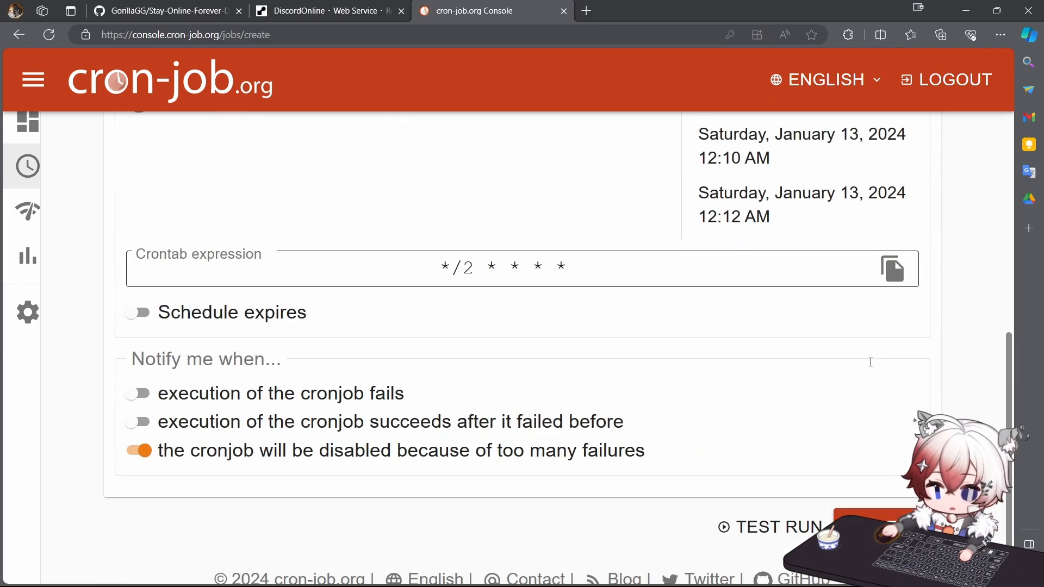
pyautogui.scroll(-3)
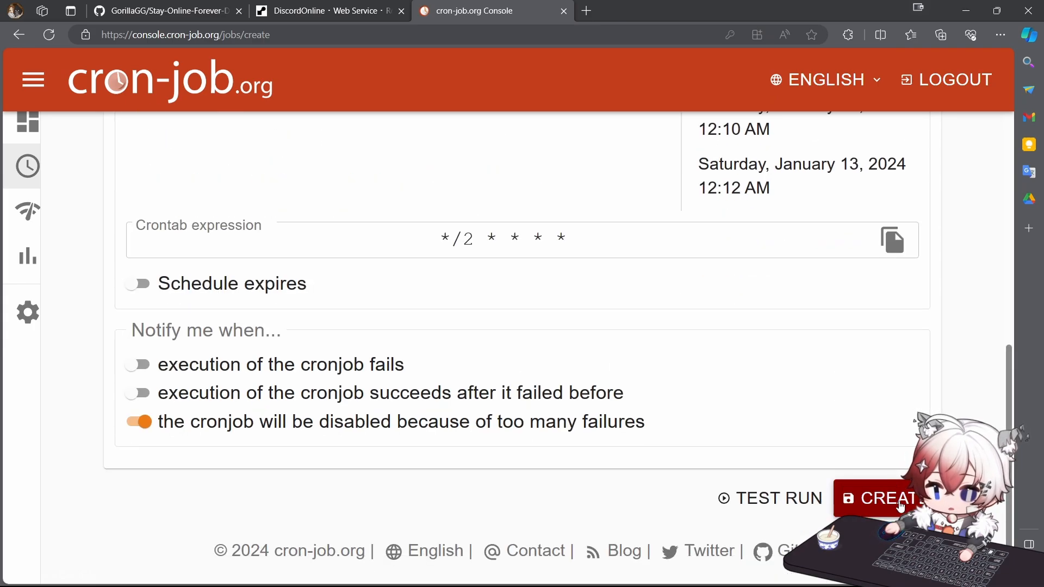
pyautogui.click(885, 498)
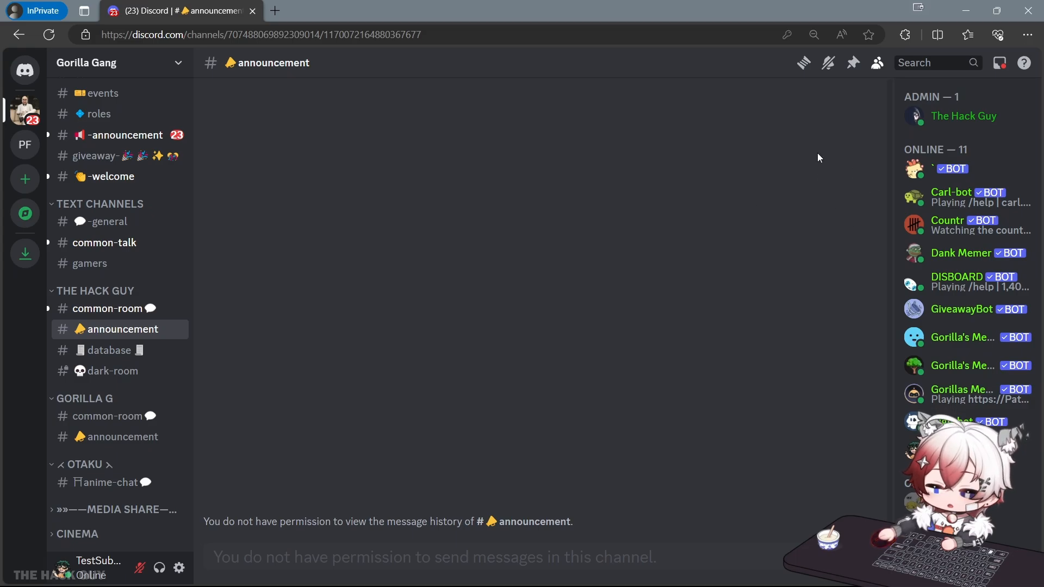
pyautogui.moveTo(855, 163)
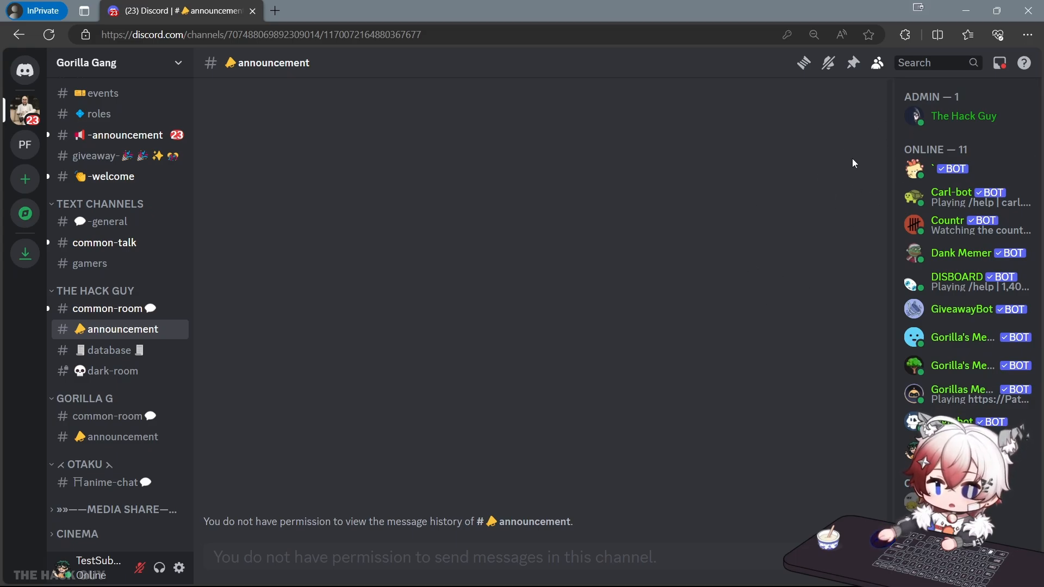
pyautogui.moveTo(920, 124)
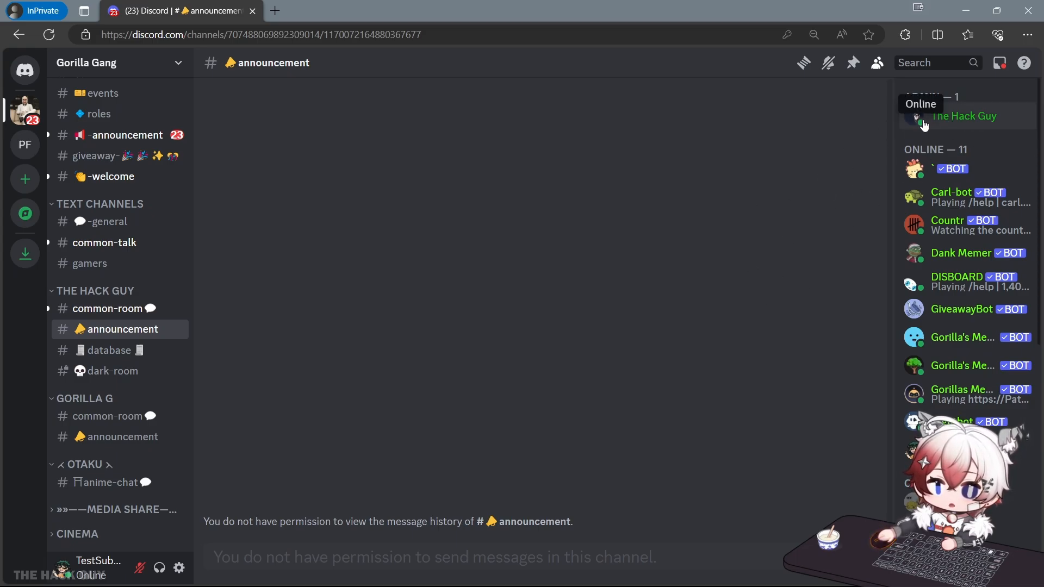